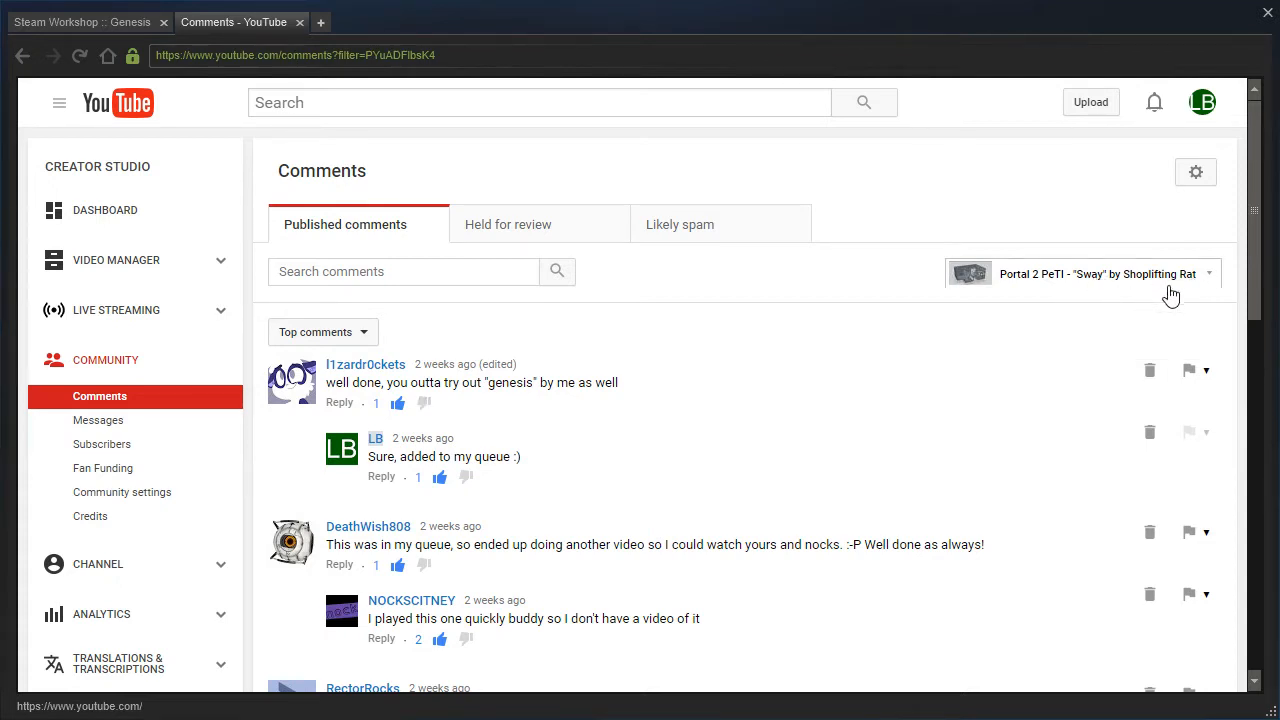
pyautogui.moveTo(730, 412)
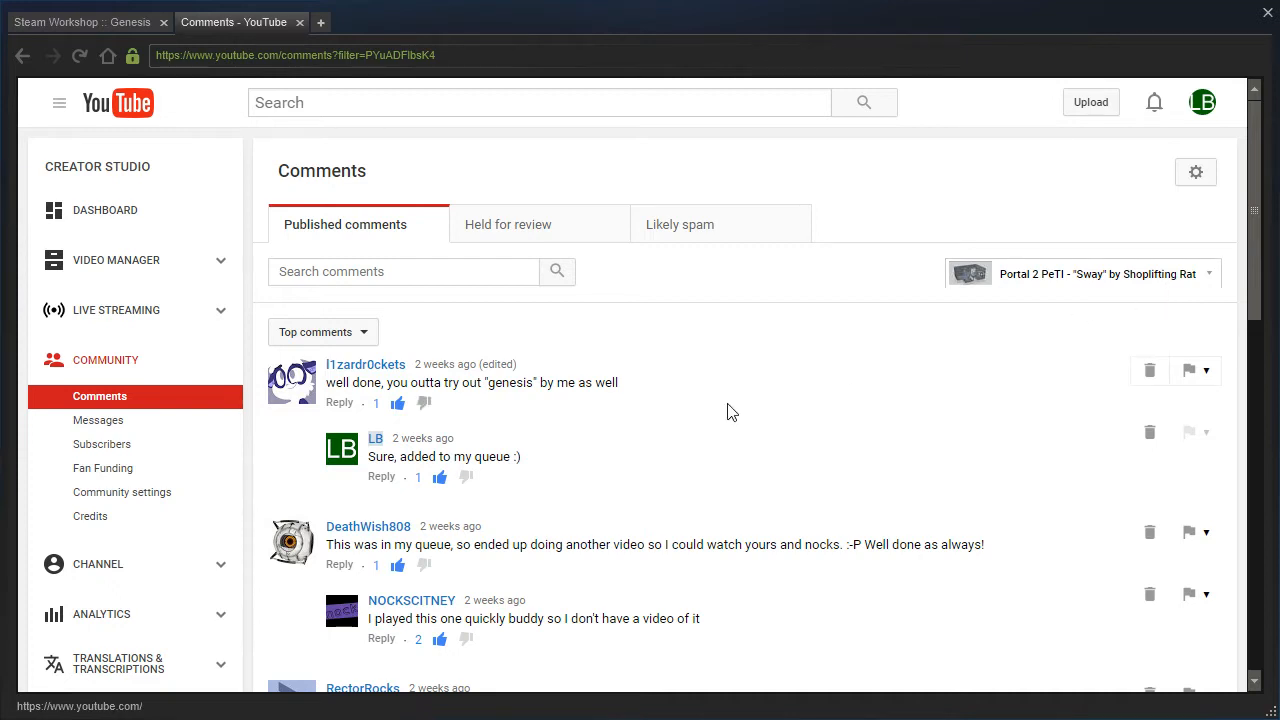
pyautogui.moveTo(220, 104)
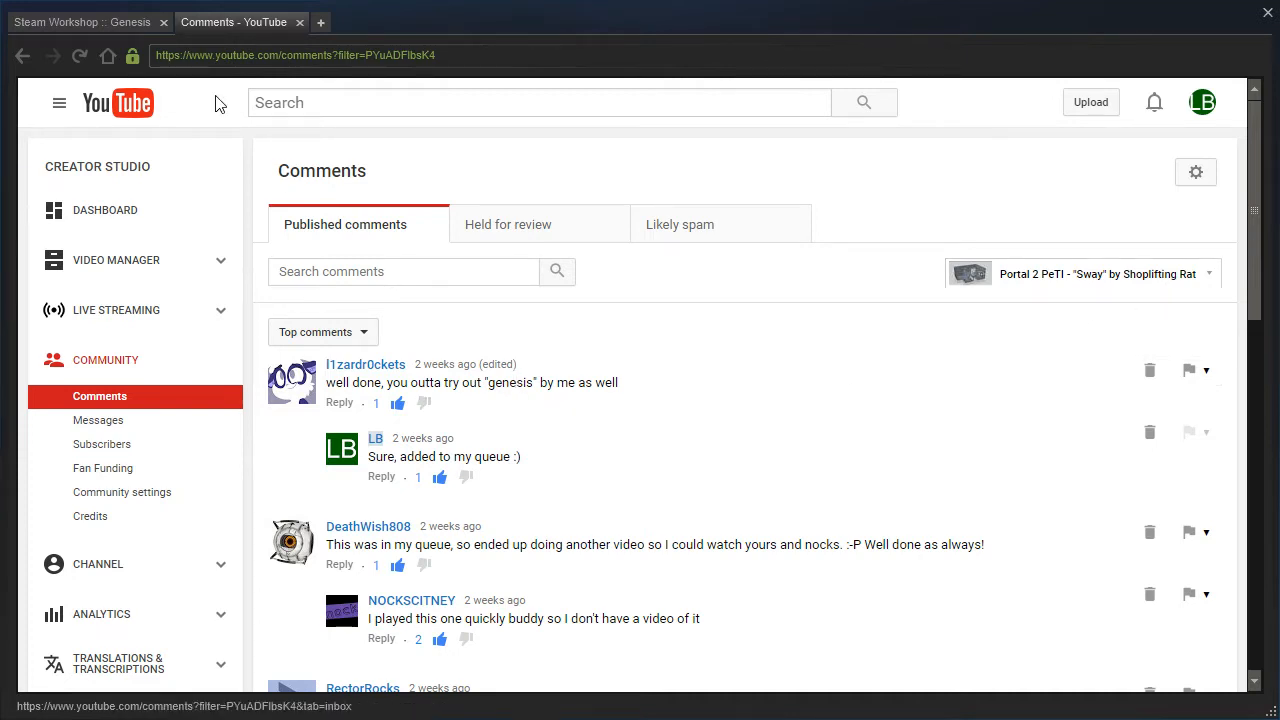
pyautogui.moveTo(84, 22)
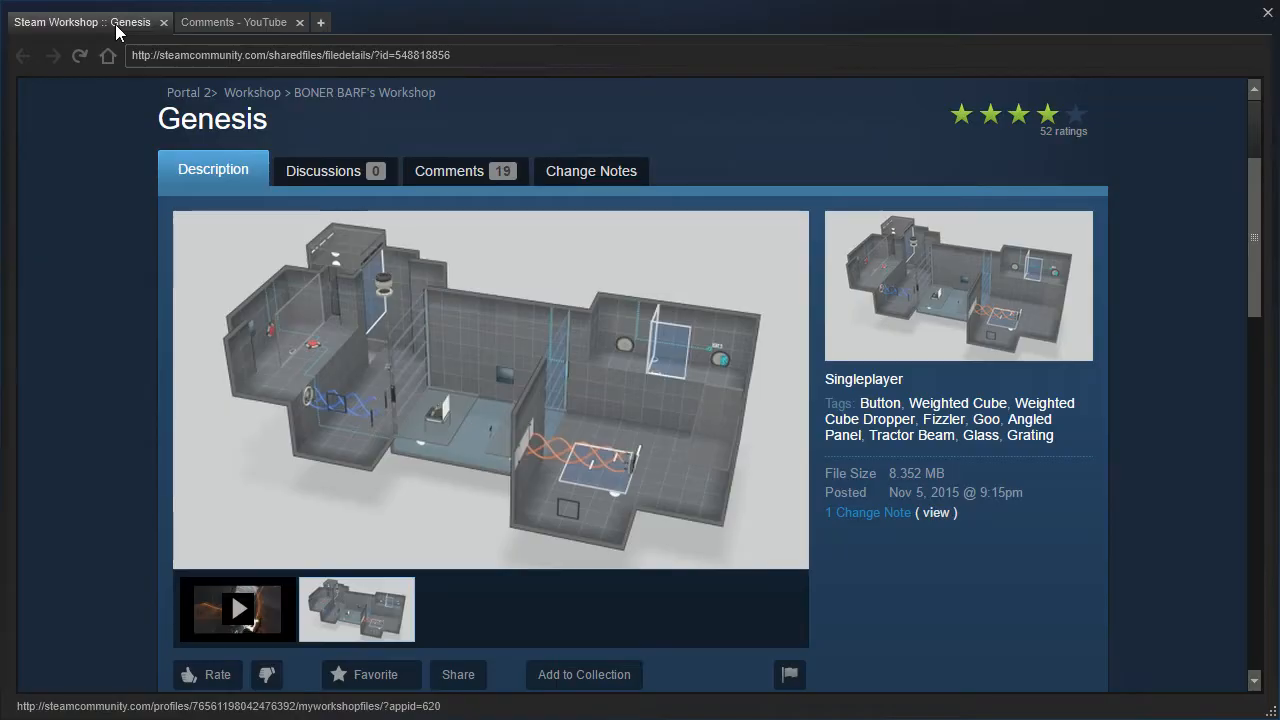
# Scroll down the Genesis Workshop page to review its description, competition link and comments
pyautogui.scroll(-3)
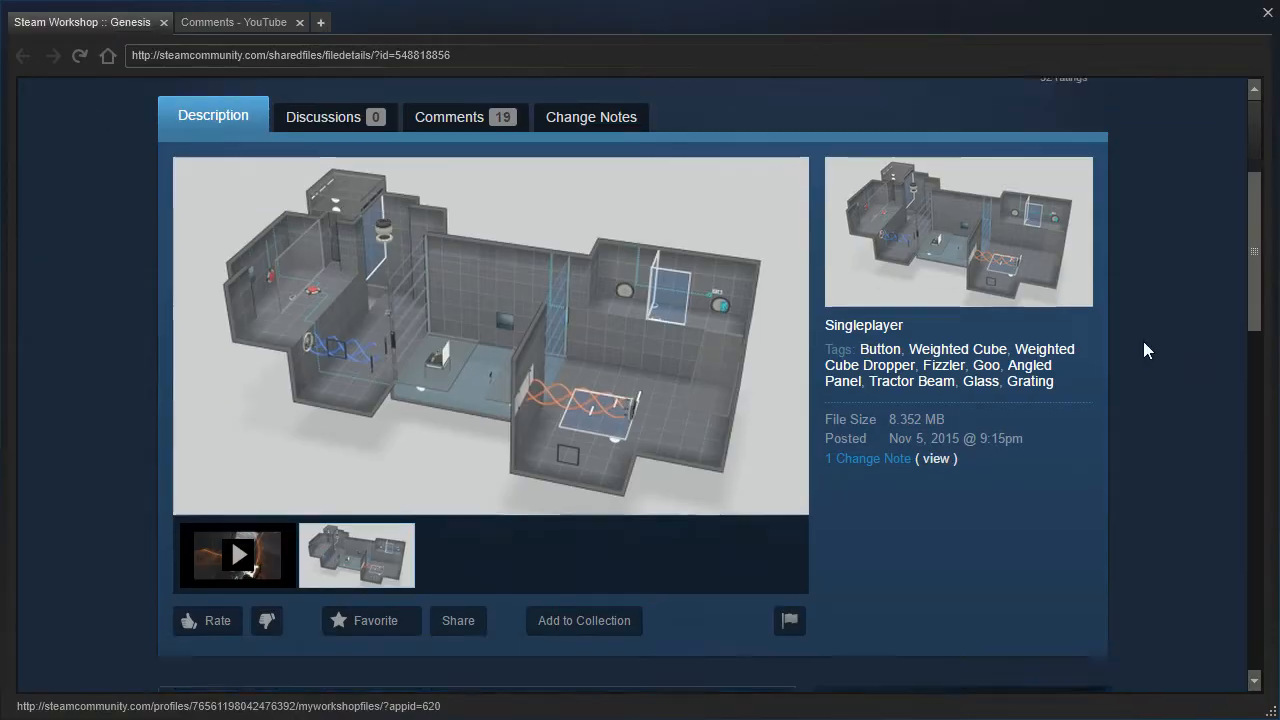
pyautogui.scroll(-3)
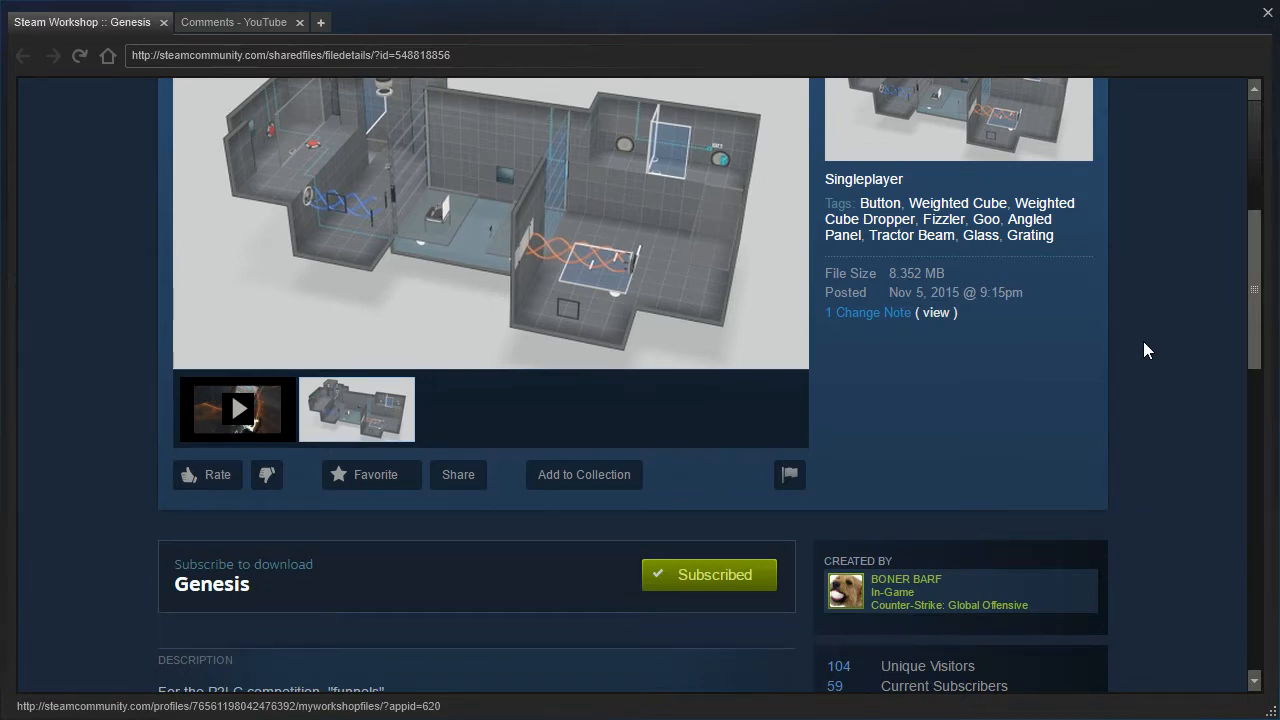
pyautogui.moveTo(1108, 356)
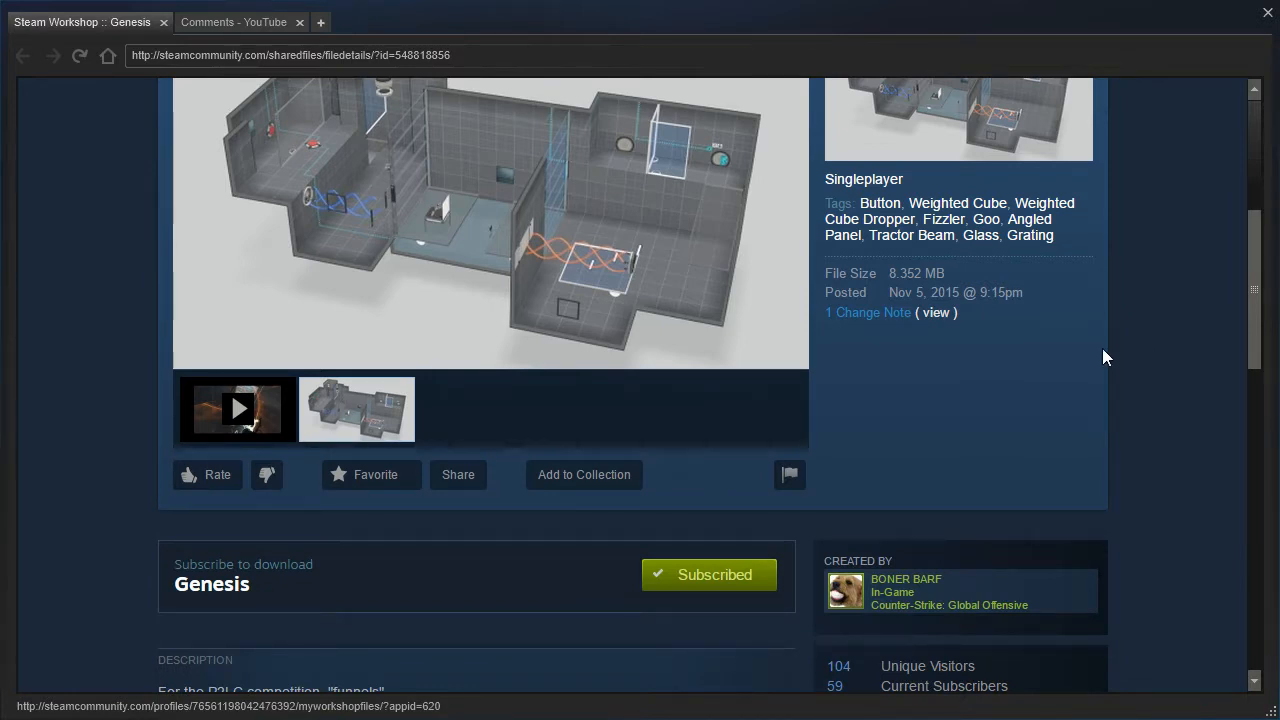
pyautogui.scroll(-3)
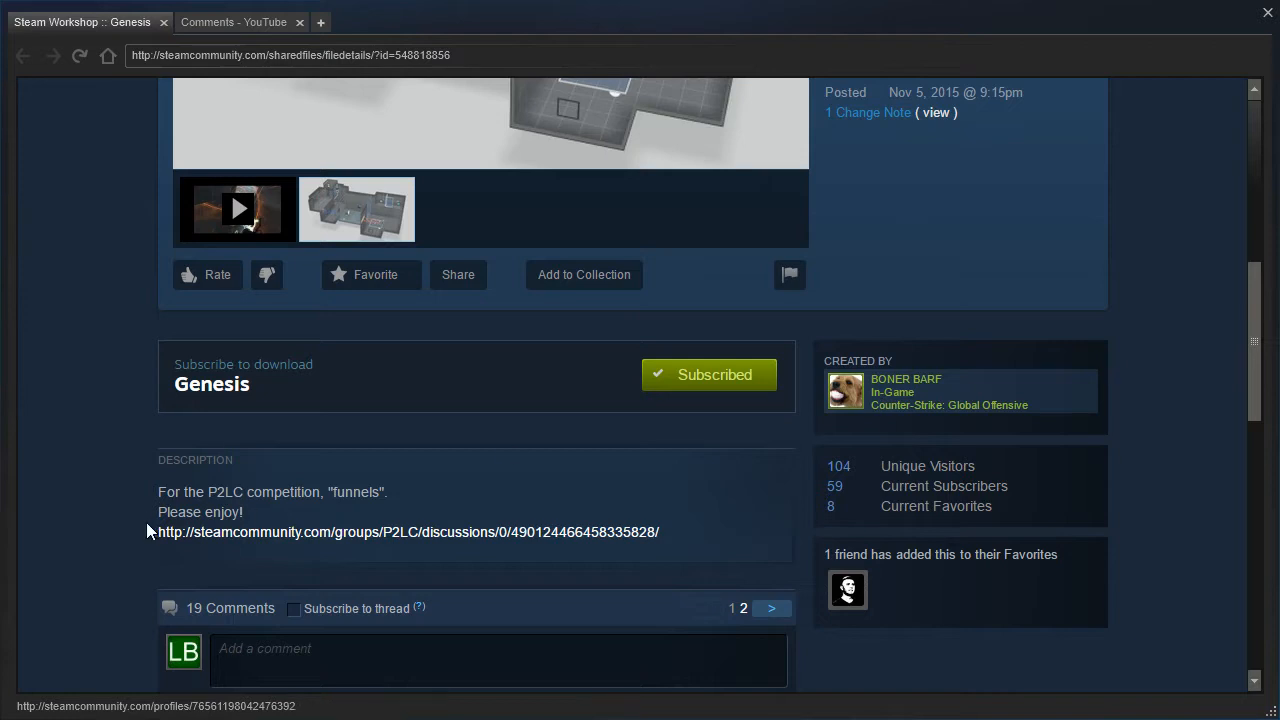
pyautogui.moveTo(88, 488)
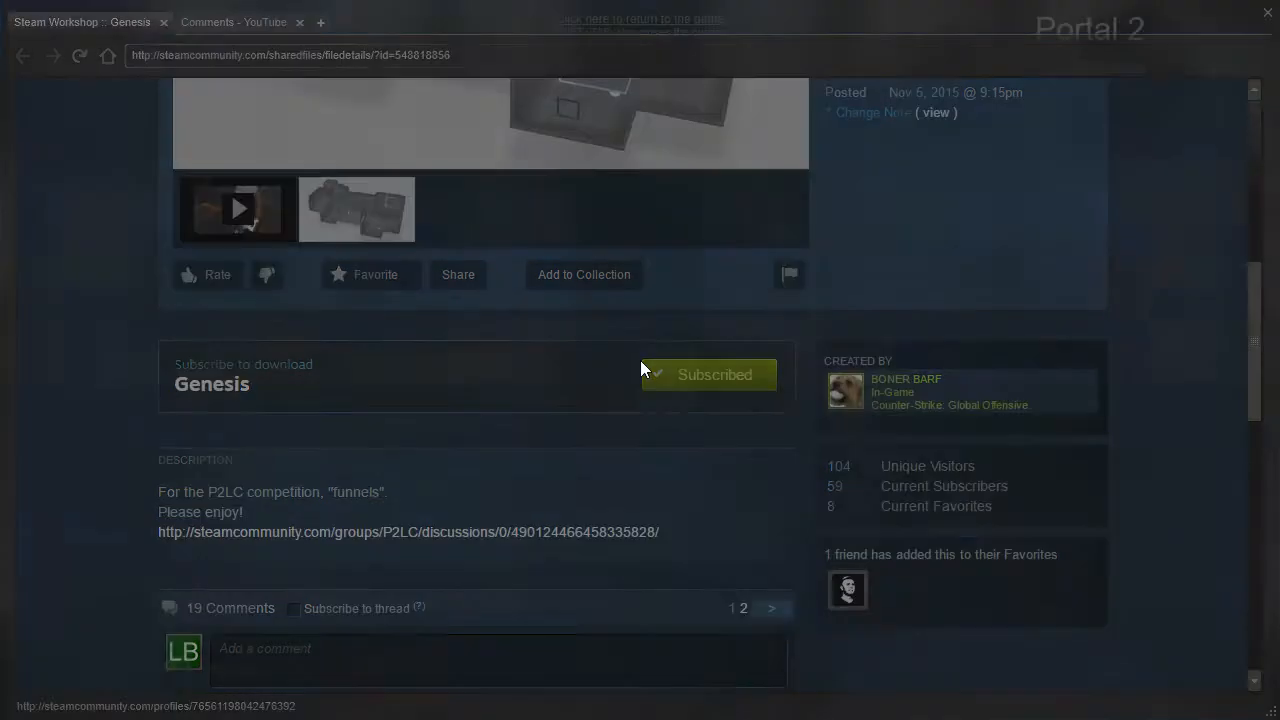
# Focus the Portal 2 window to begin playing the Genesis chamber
pyautogui.click(636, 20)
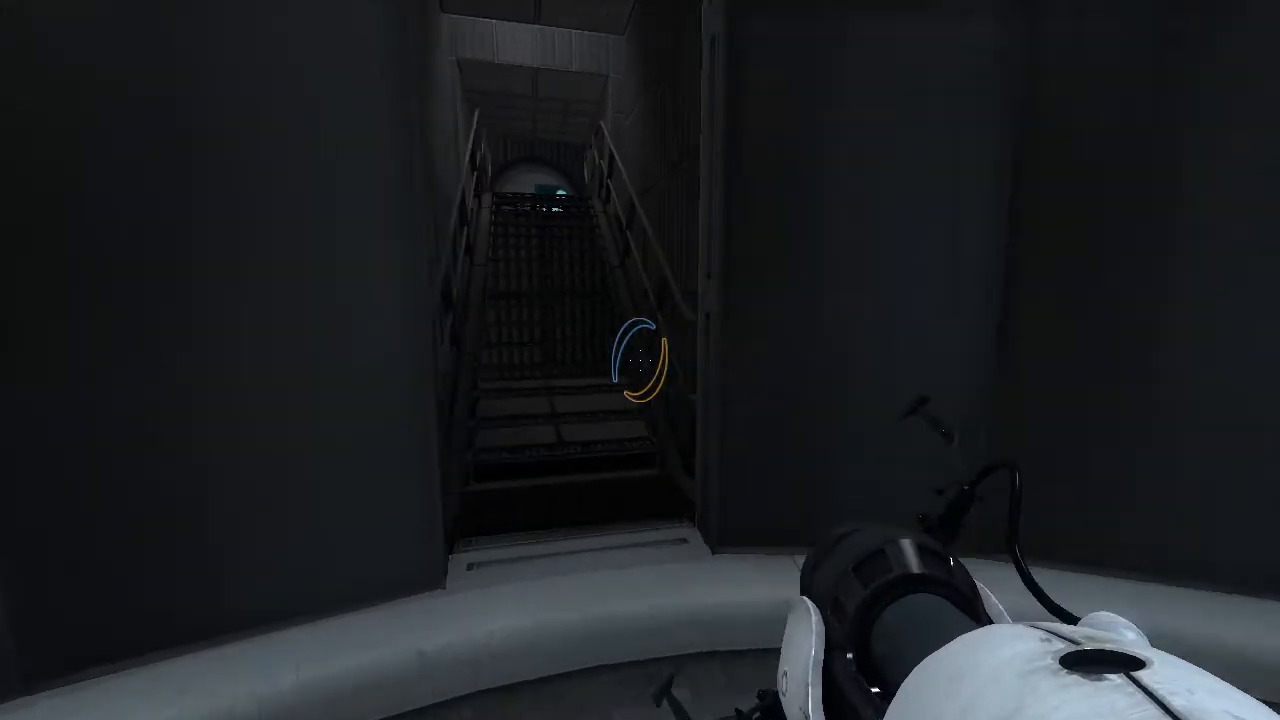
pyautogui.moveTo(640, 360)
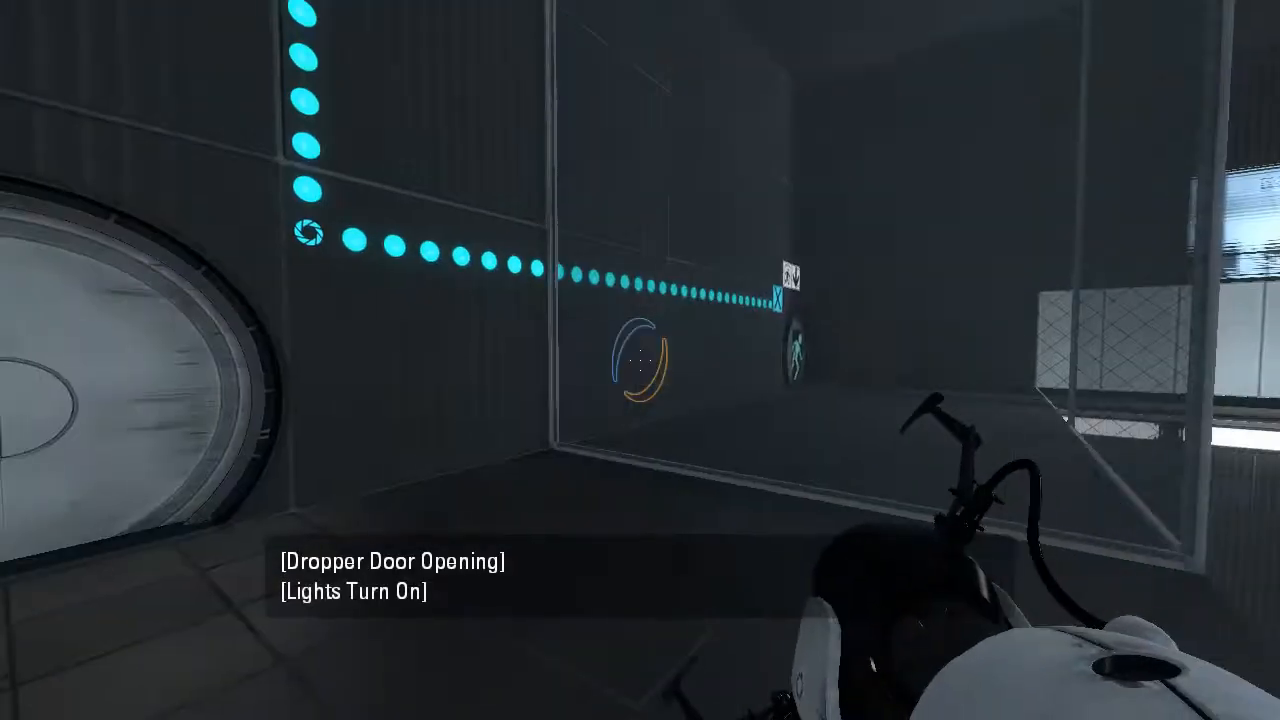
pyautogui.moveTo(640, 360)
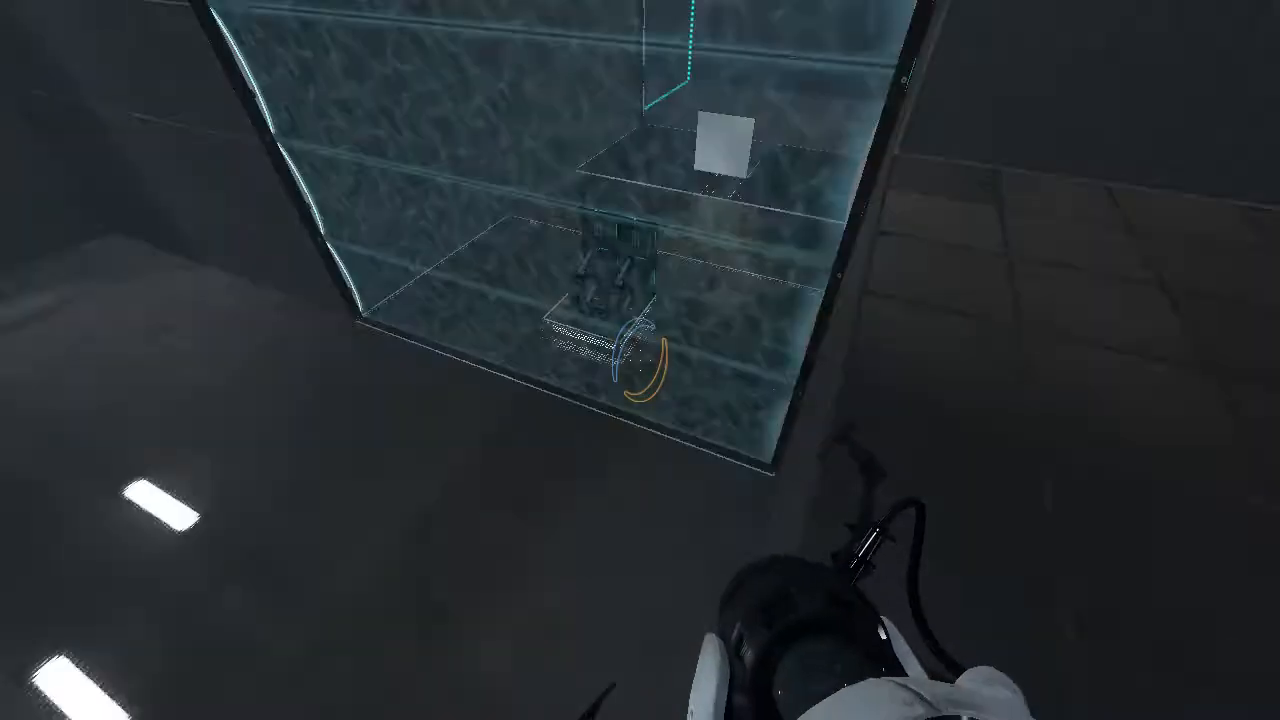
pyautogui.moveTo(640, 360)
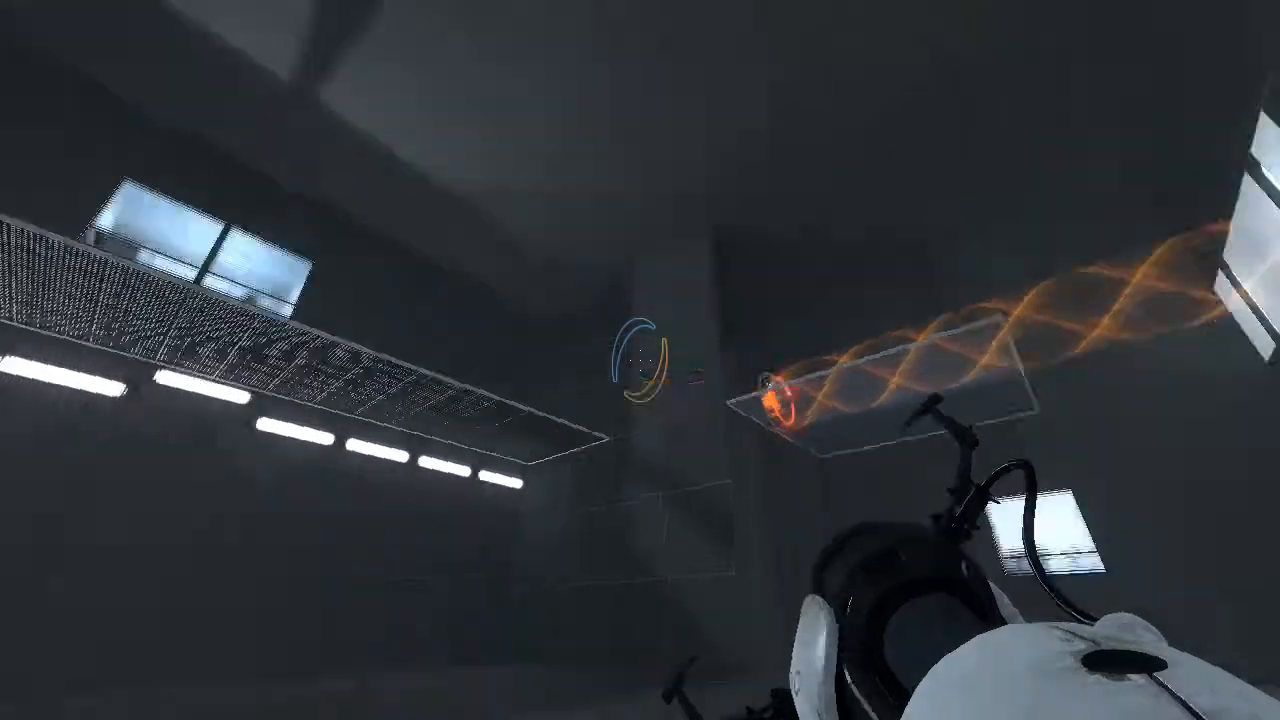
pyautogui.moveTo(640, 360)
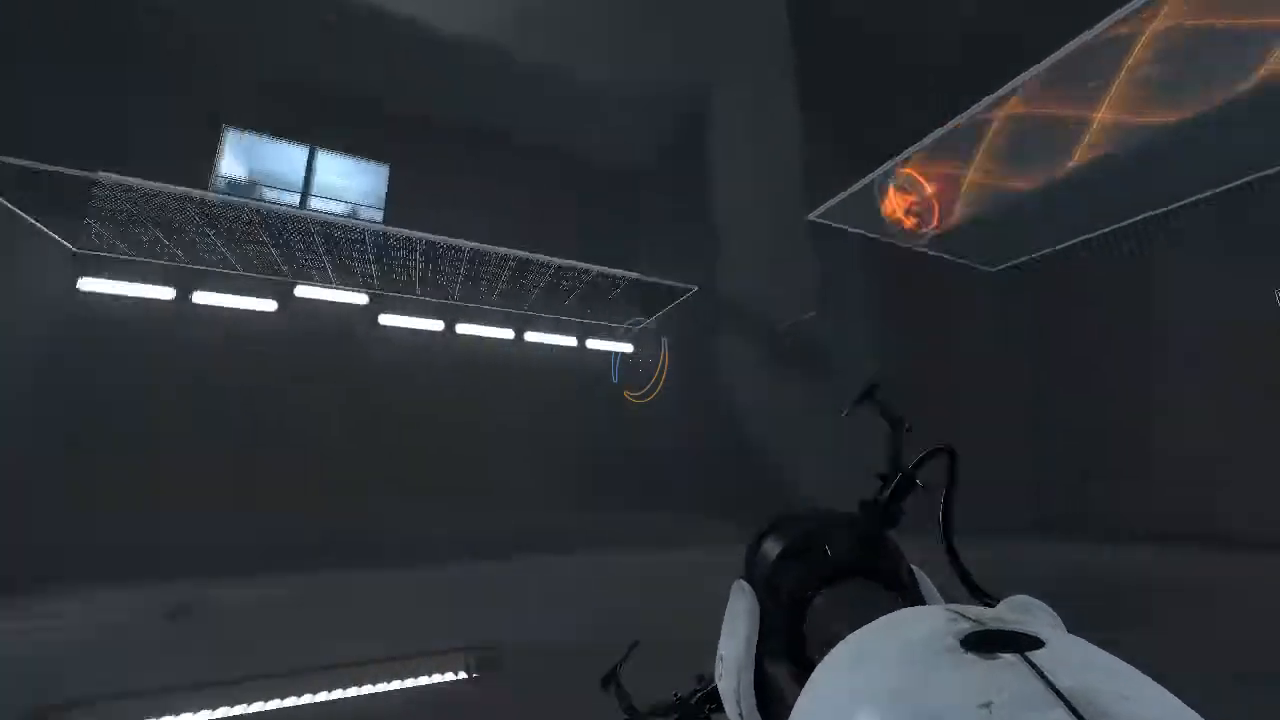
pyautogui.moveTo(640, 360)
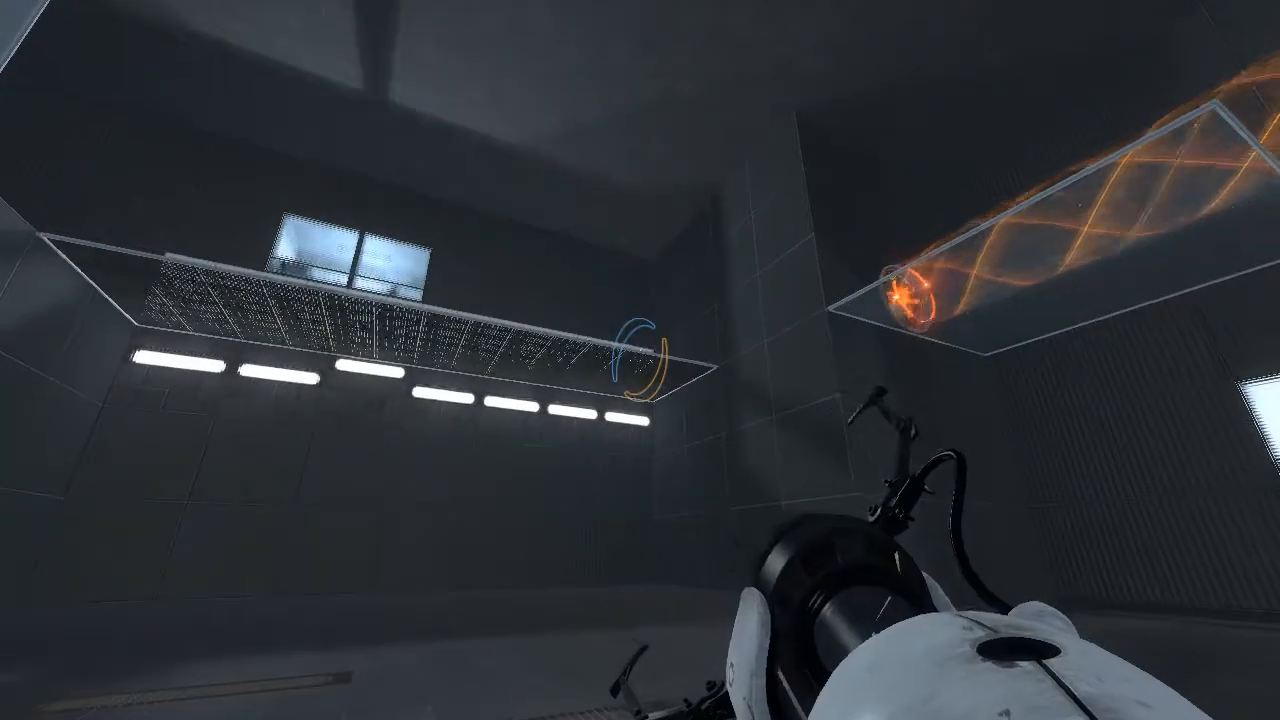
pyautogui.moveTo(640, 360)
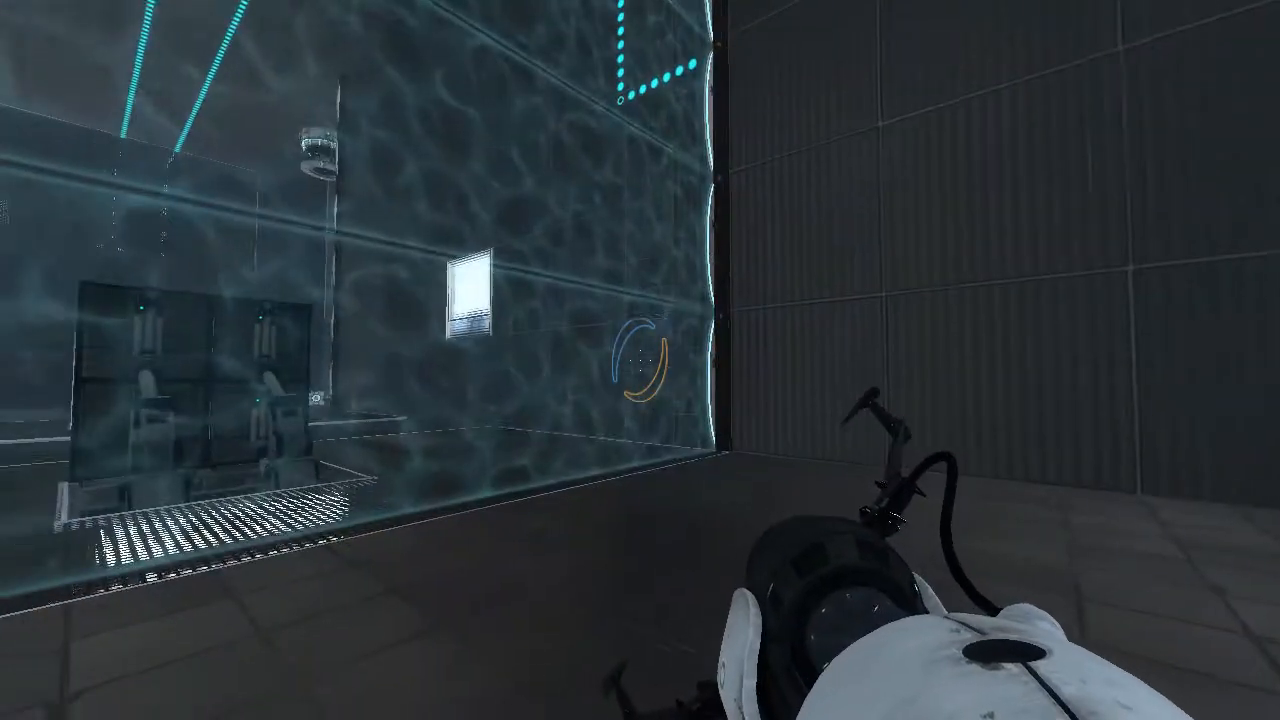
pyautogui.moveTo(640, 200)
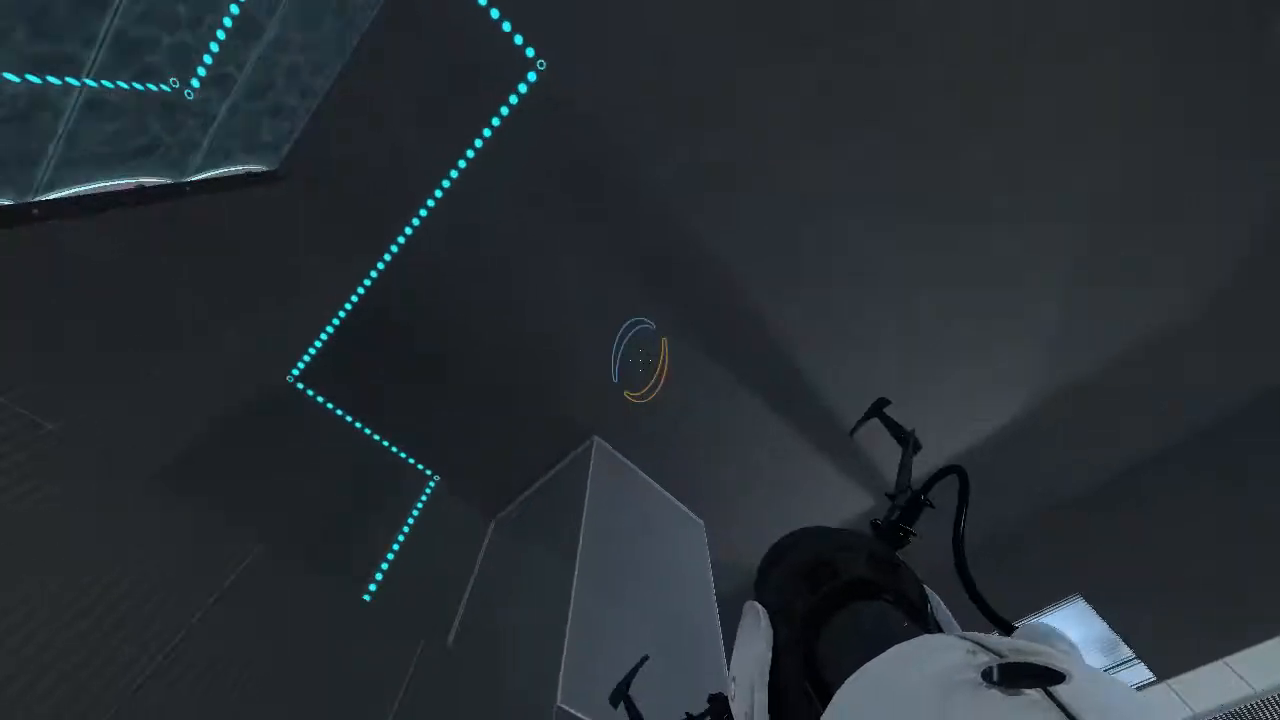
pyautogui.moveTo(640, 360)
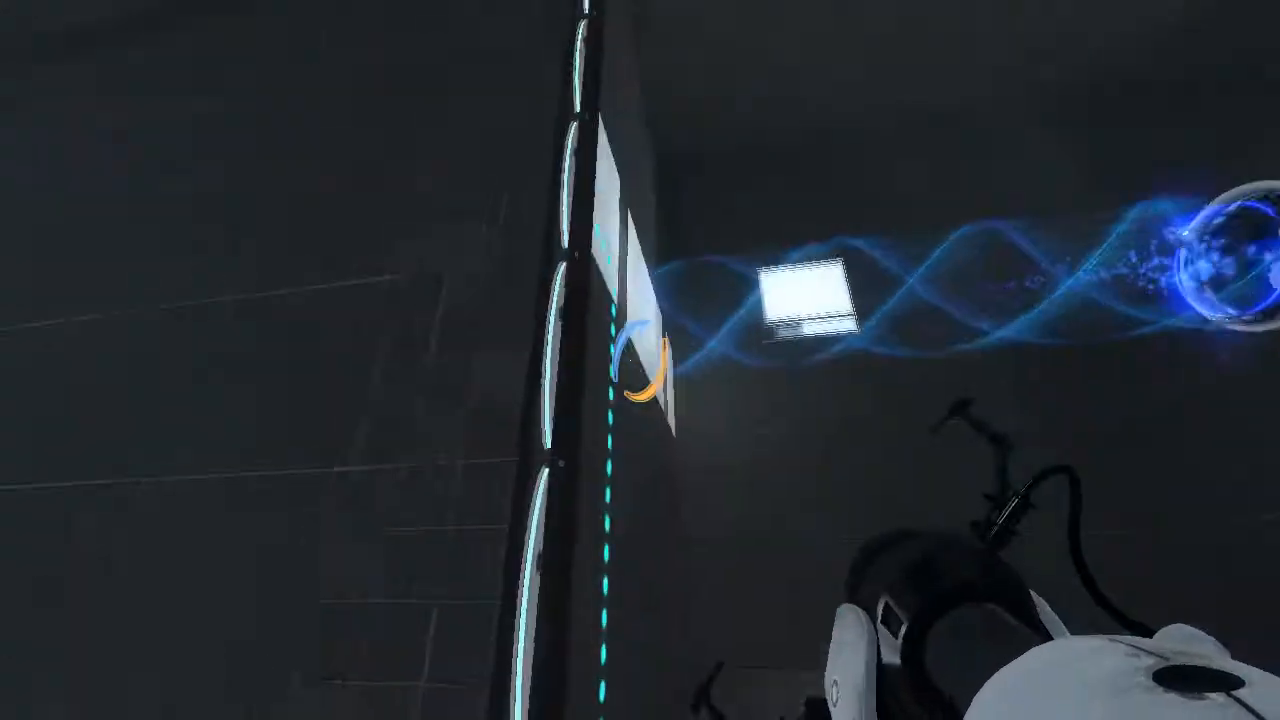
pyautogui.moveTo(640, 360)
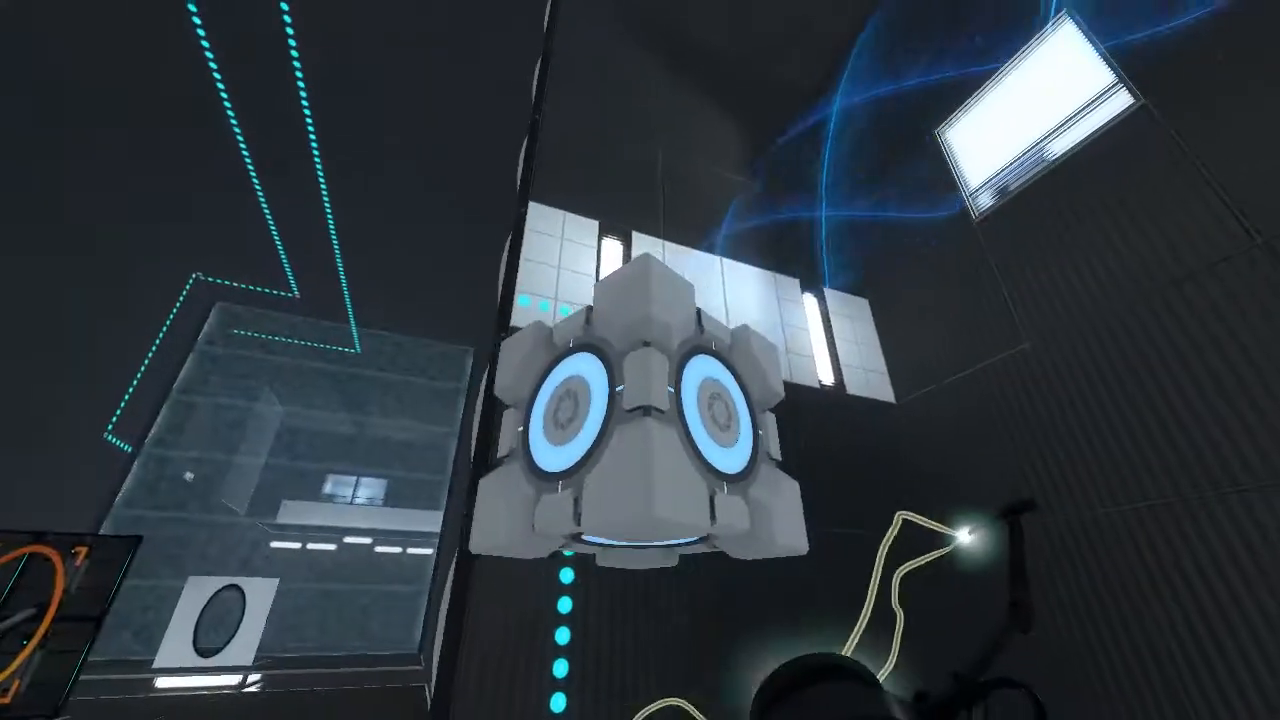
pyautogui.moveTo(640, 360)
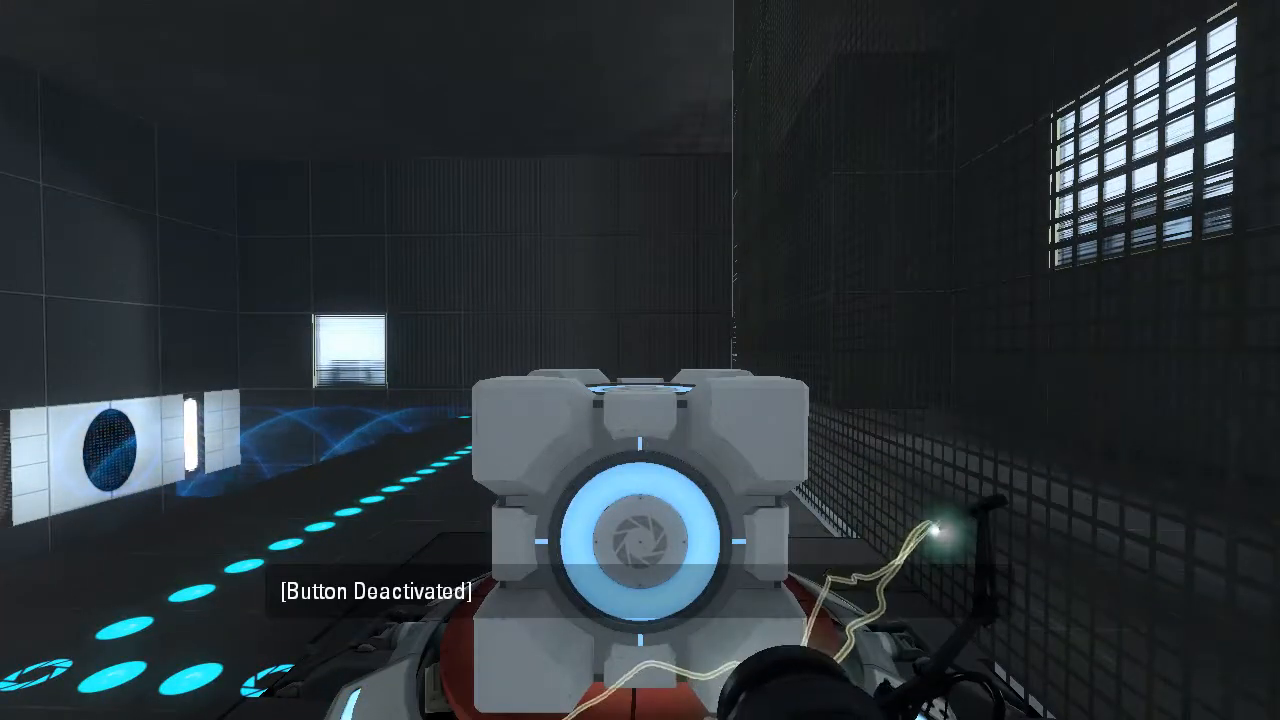
pyautogui.moveTo(640, 360)
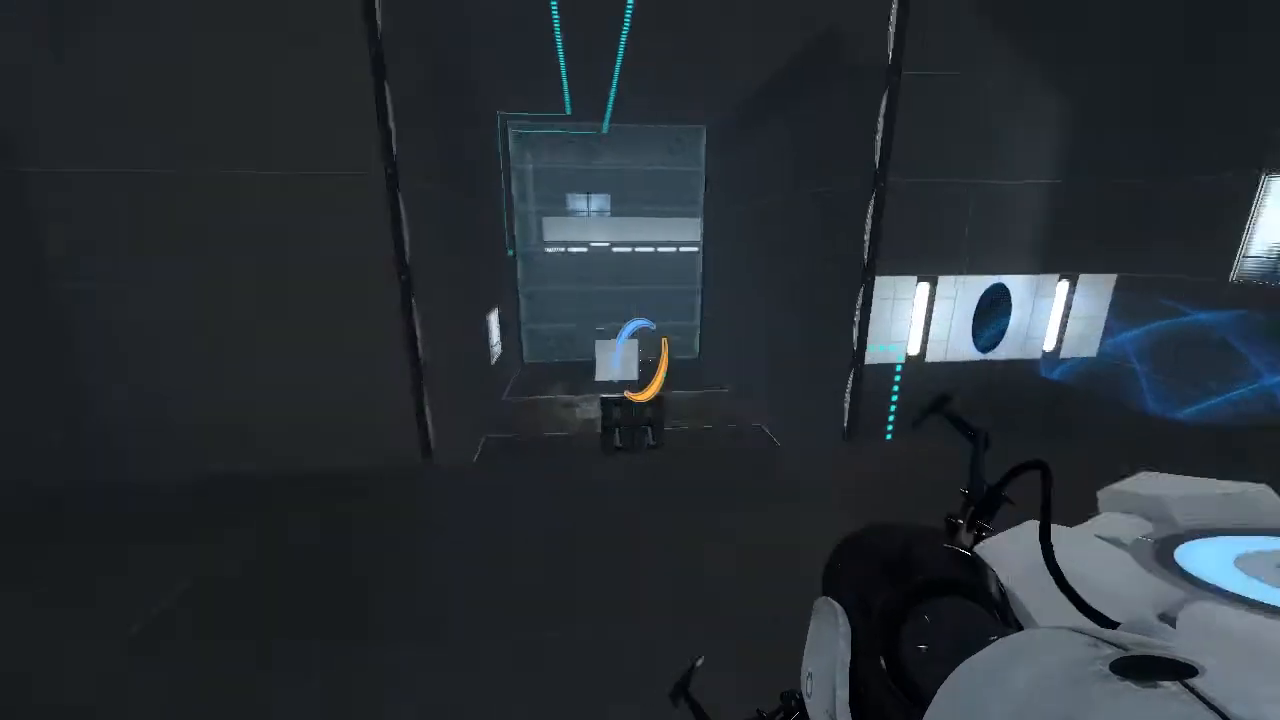
# Fire a portal to cross the opening rooms toward the glass enclosure
pyautogui.click(640, 360)
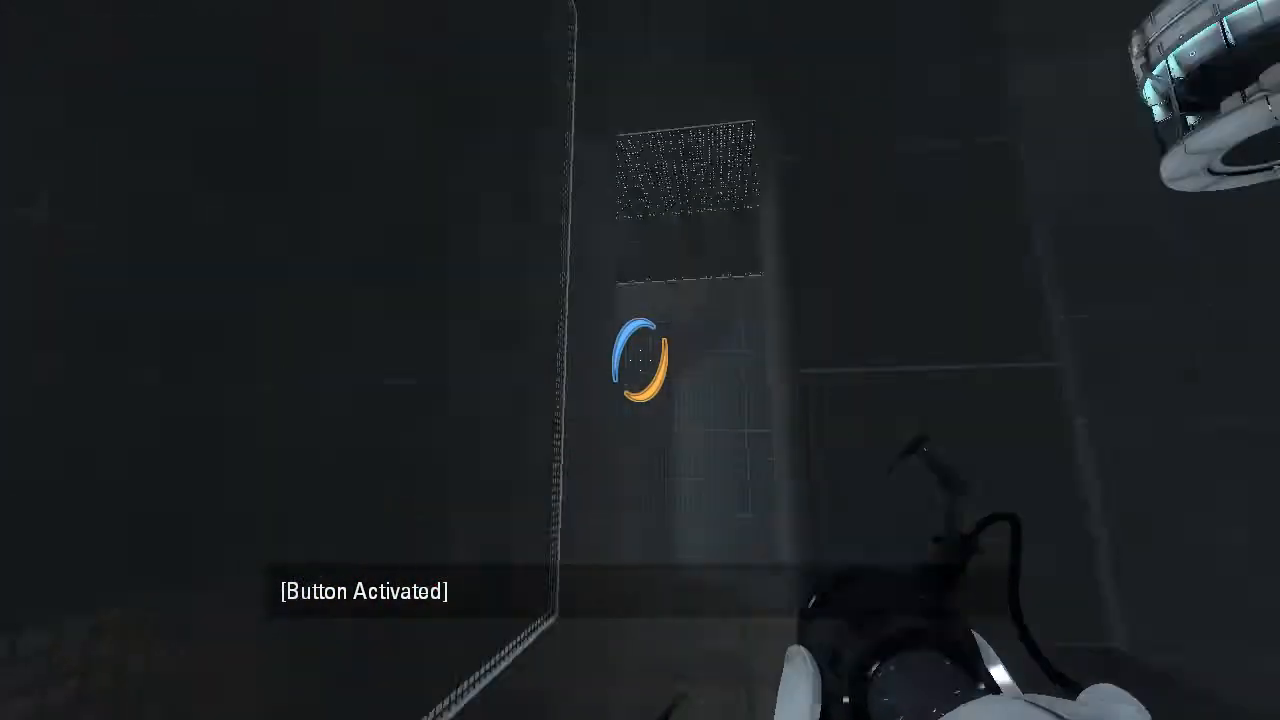
pyautogui.moveTo(640, 360)
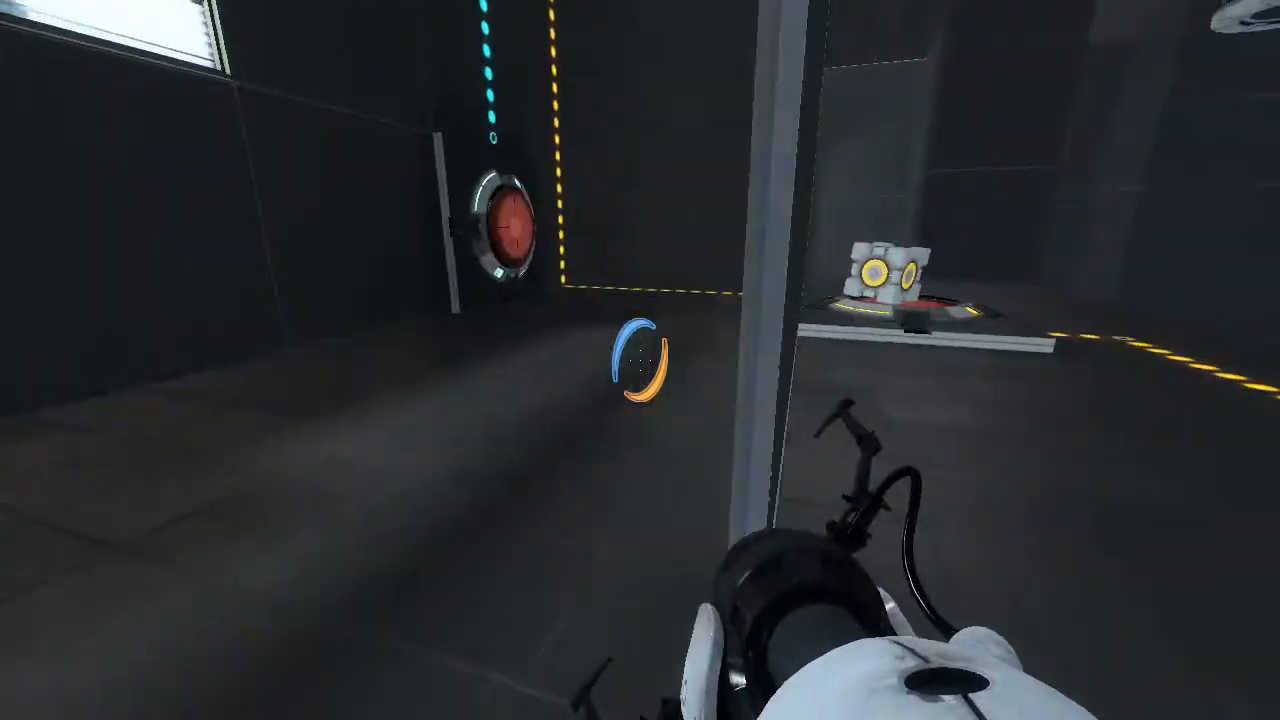
pyautogui.moveTo(640, 360)
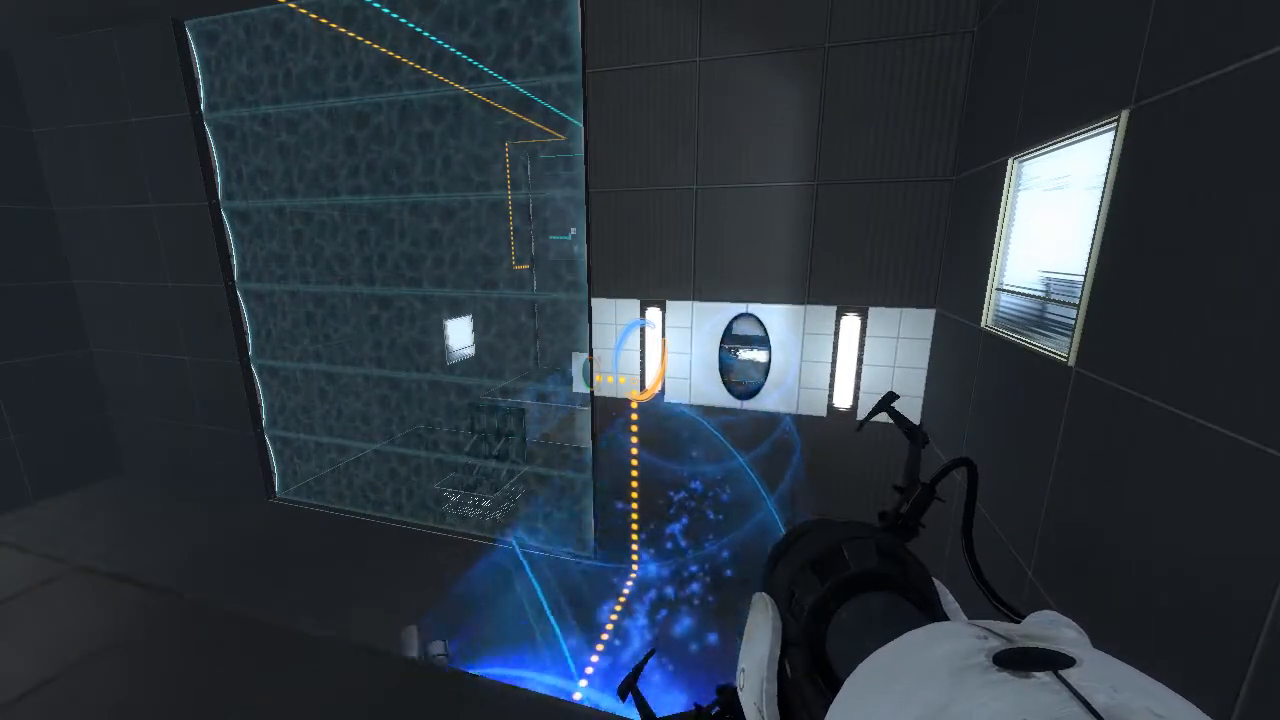
pyautogui.moveTo(640, 360)
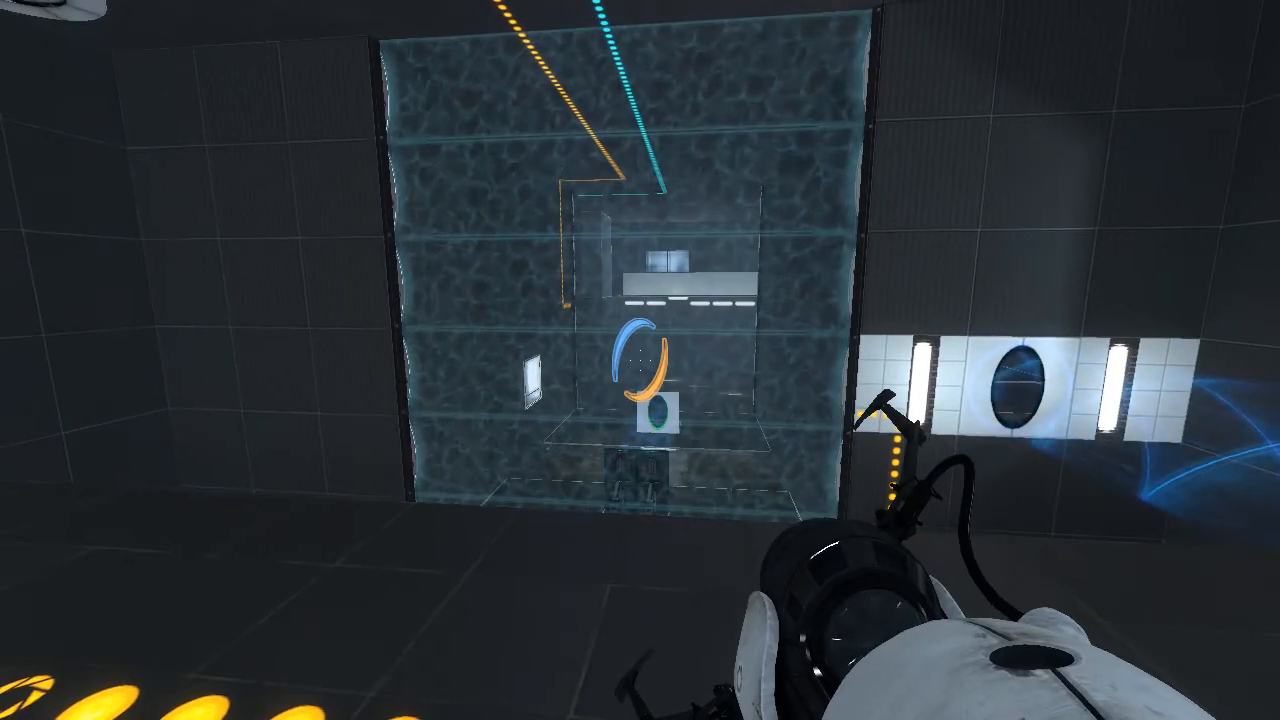
pyautogui.moveTo(640, 360)
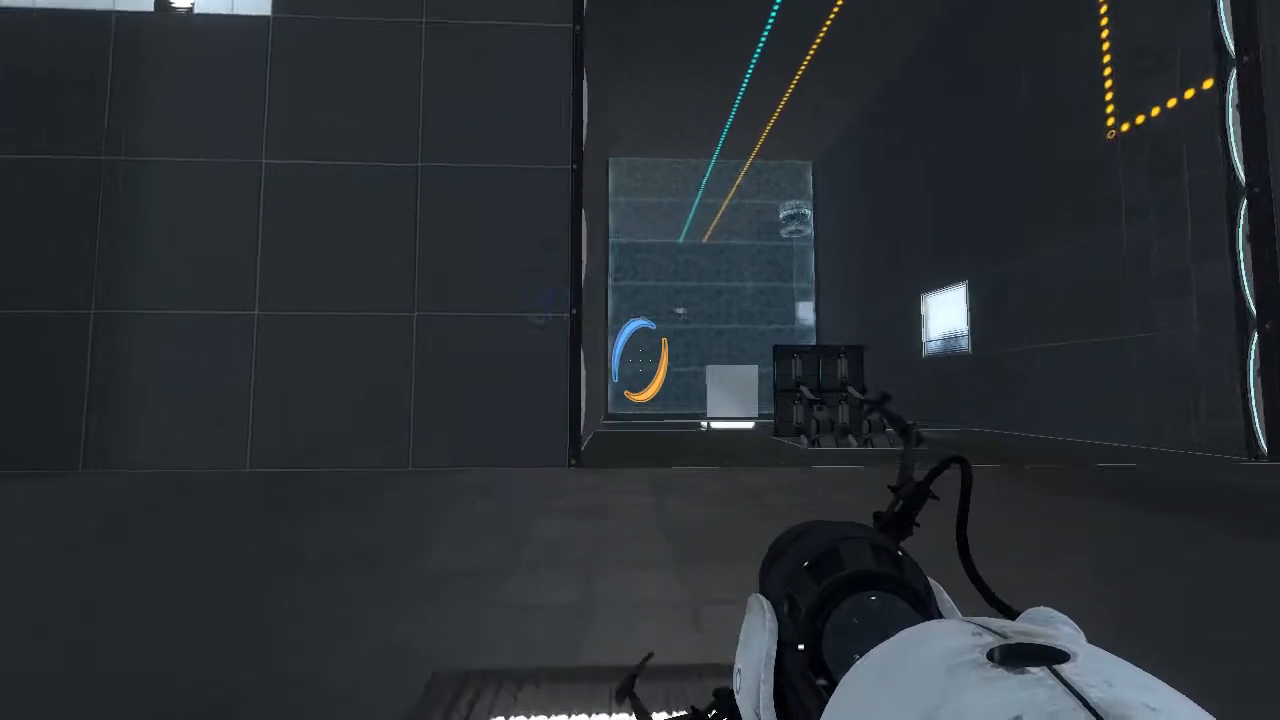
pyautogui.moveTo(640, 360)
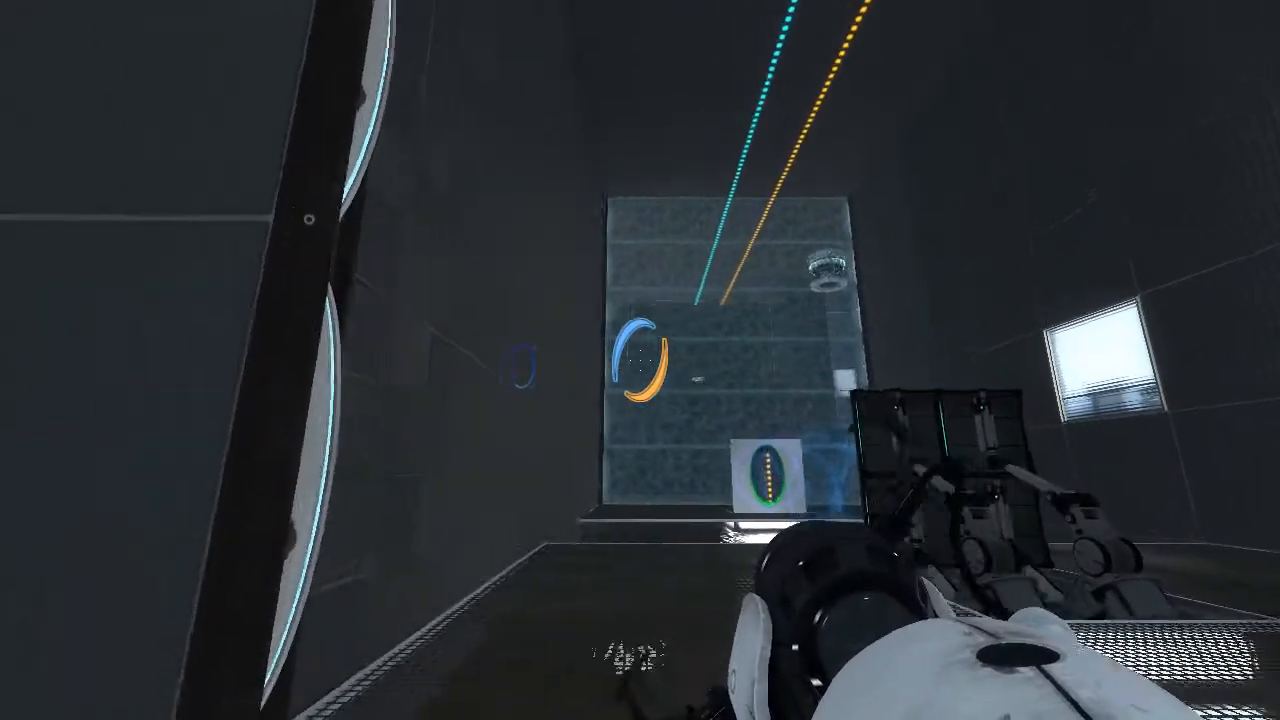
pyautogui.moveTo(640, 360)
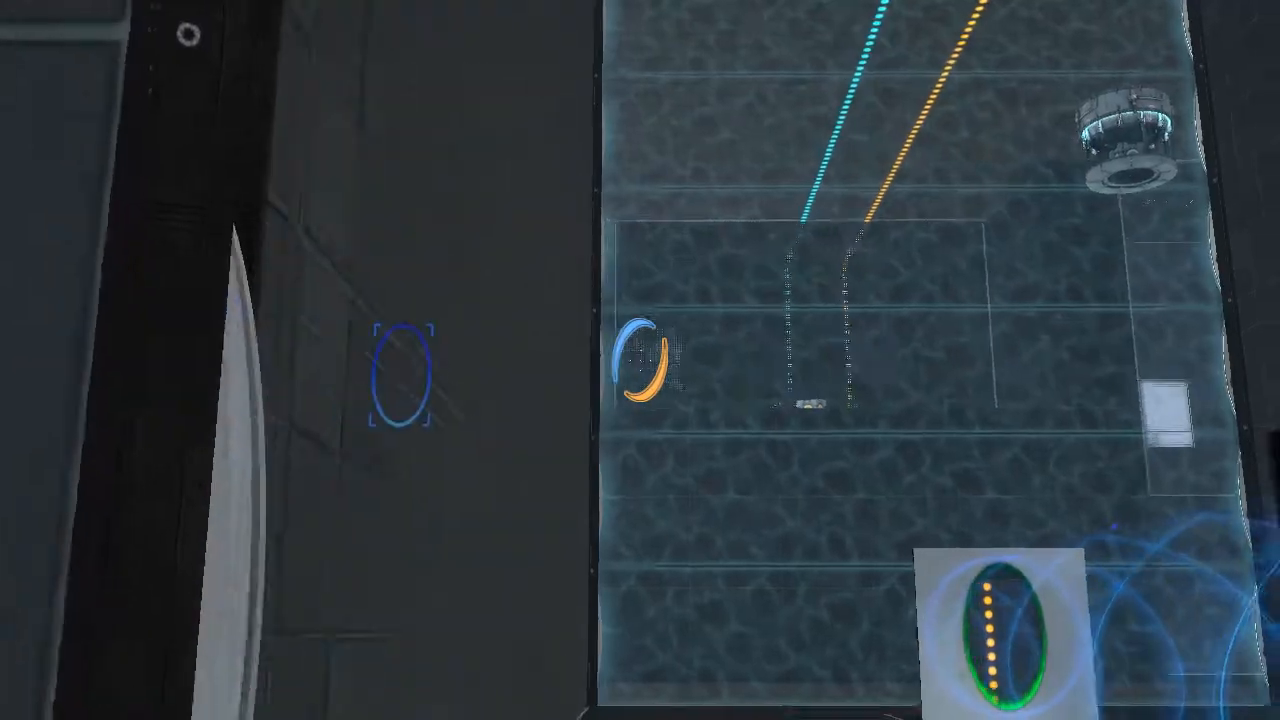
pyautogui.moveTo(640, 360)
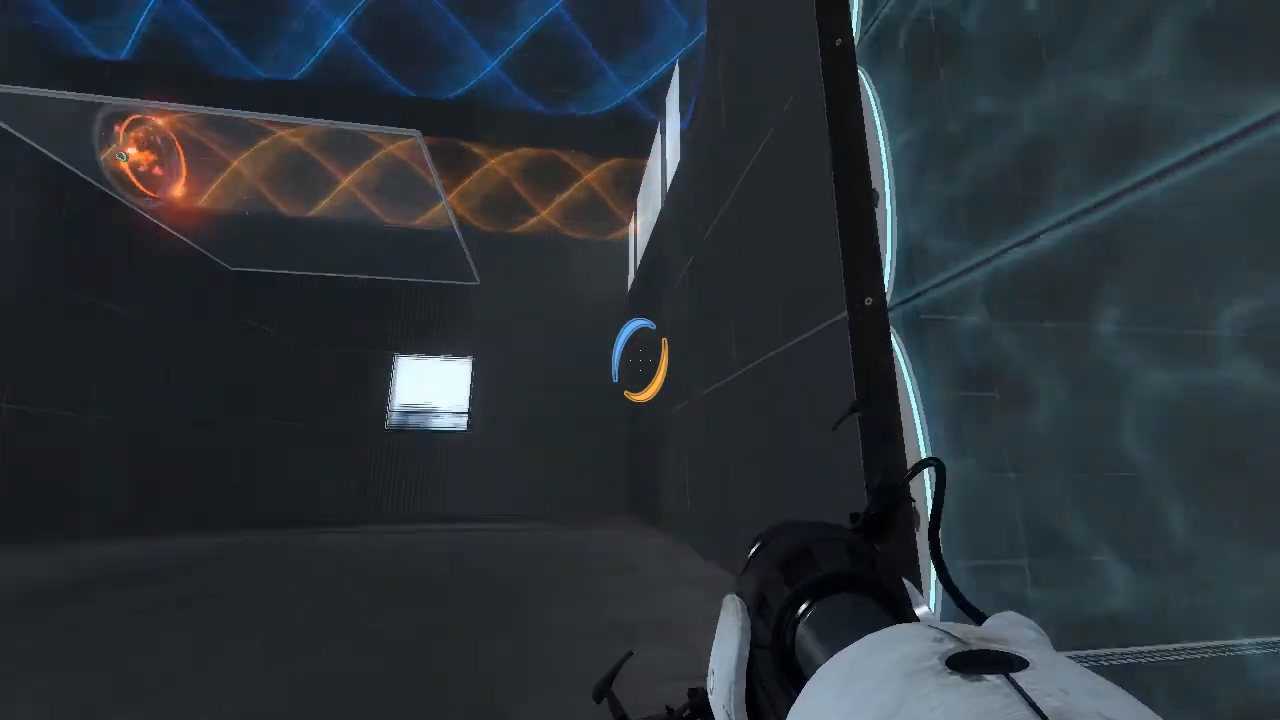
pyautogui.moveTo(640, 360)
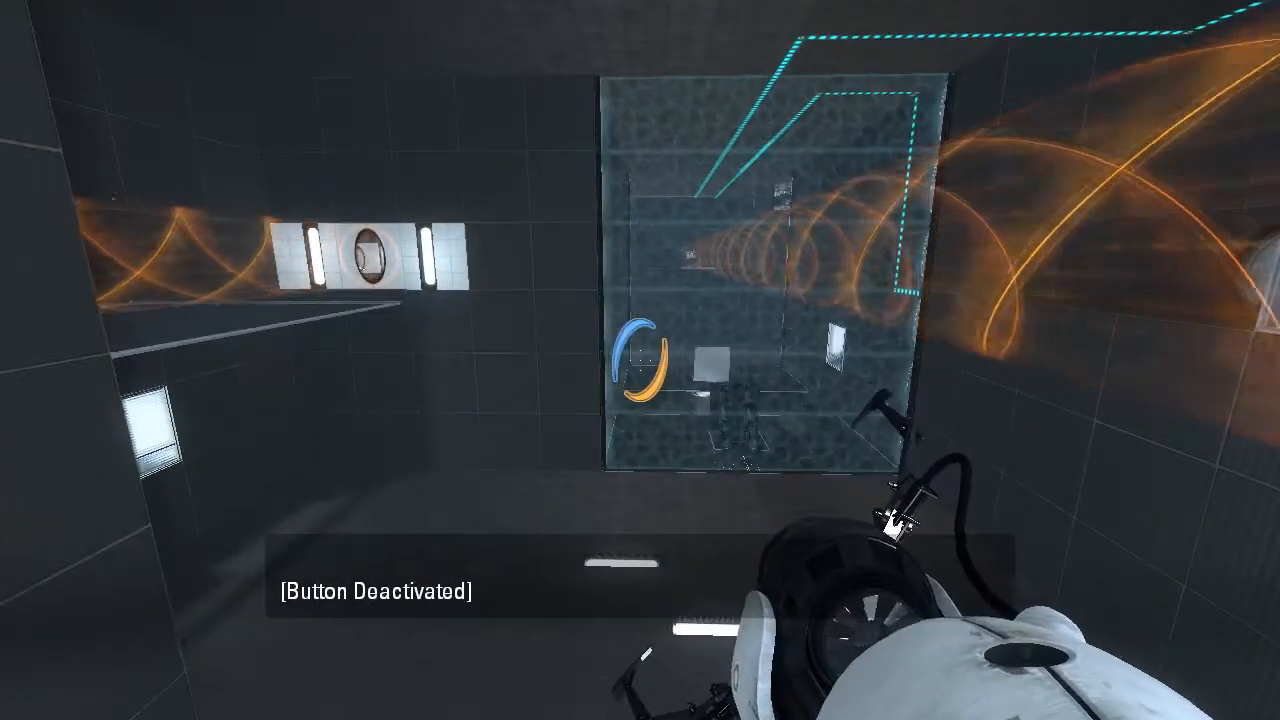
pyautogui.moveTo(640, 360)
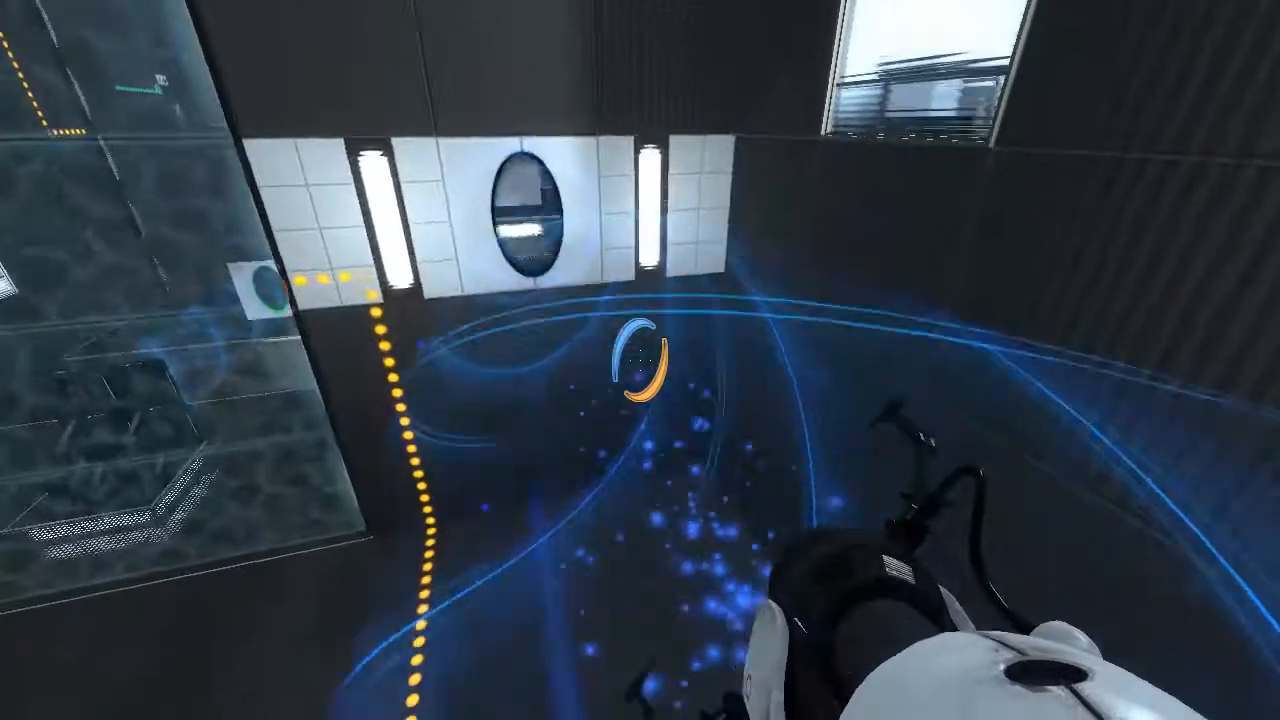
pyautogui.moveTo(640, 360)
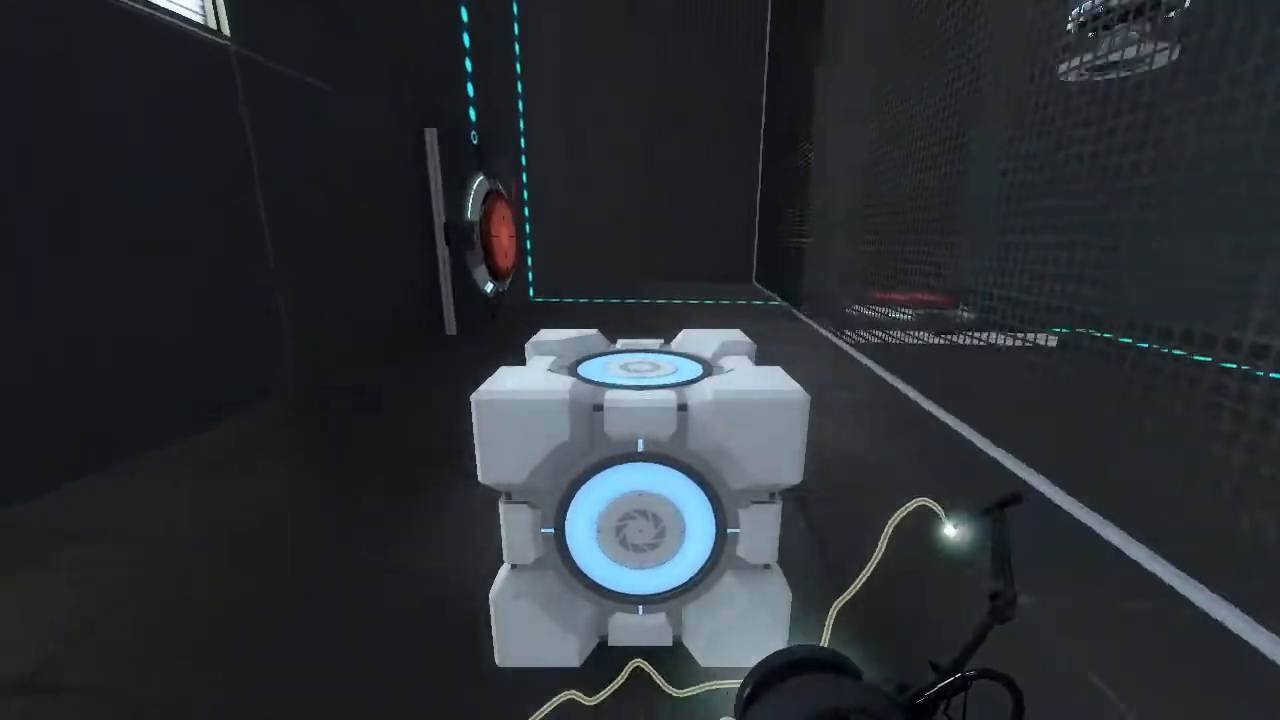
pyautogui.moveTo(640, 360)
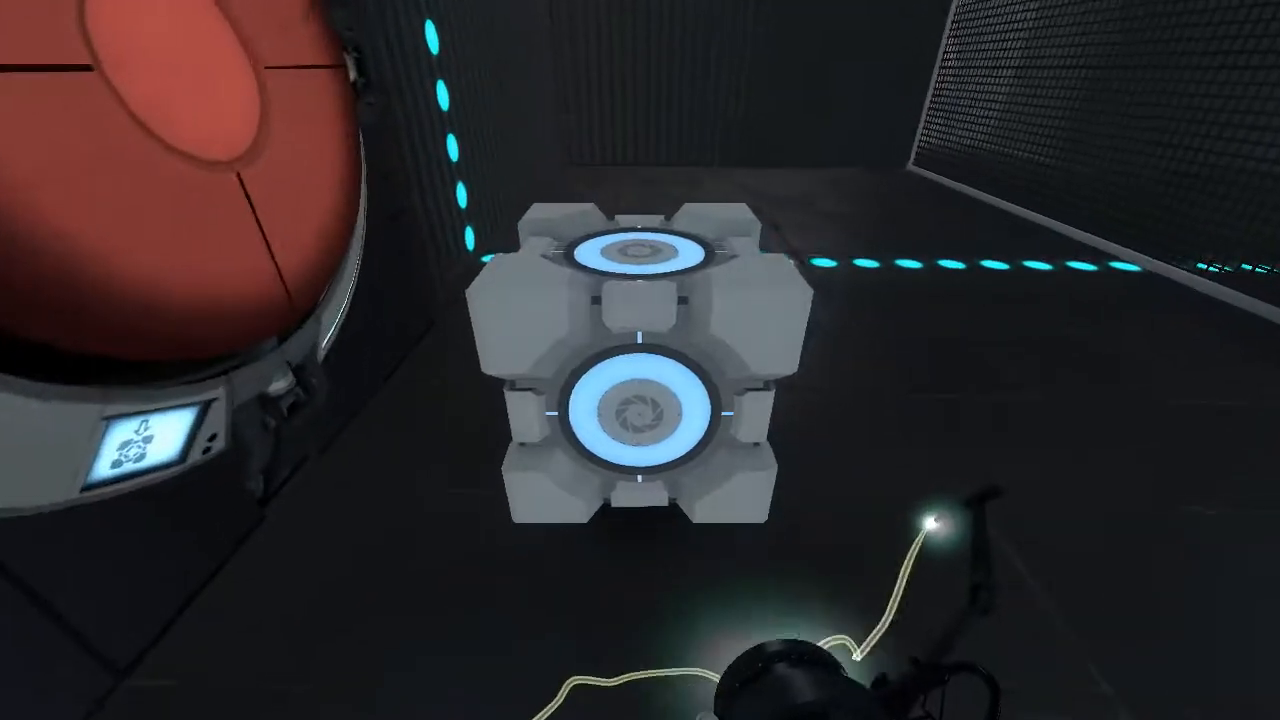
pyautogui.moveTo(640, 360)
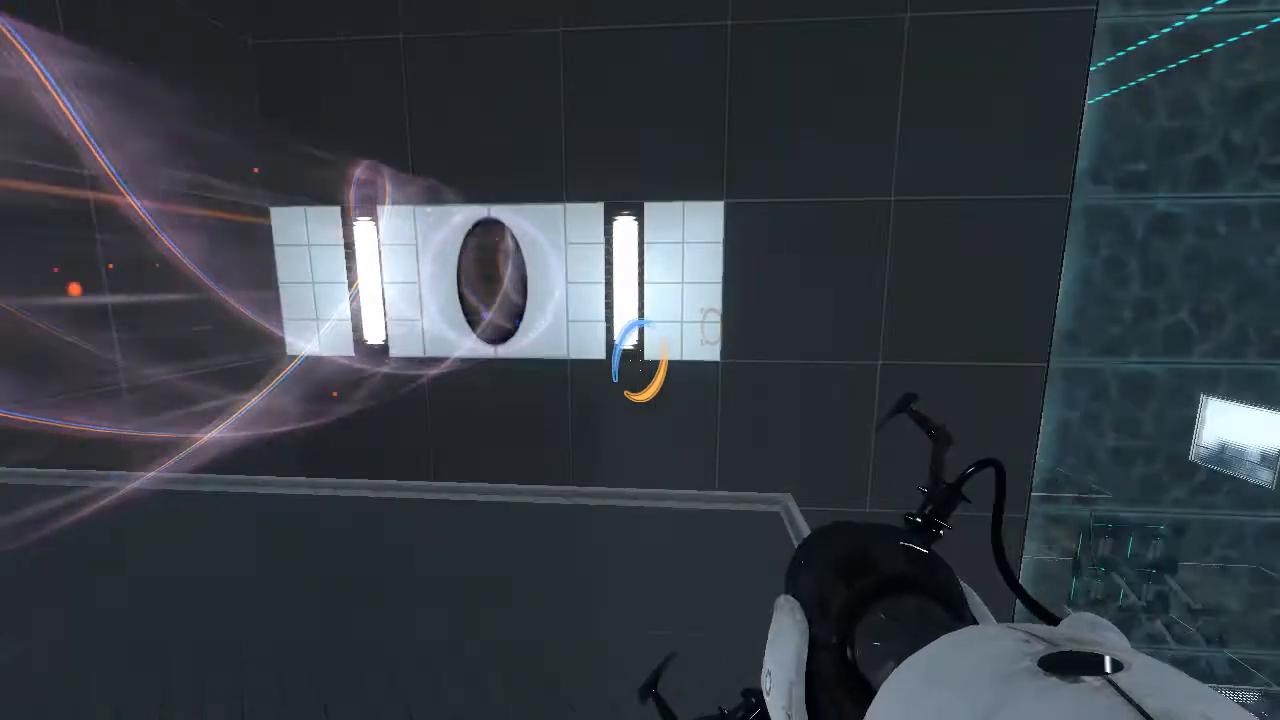
pyautogui.moveTo(640, 360)
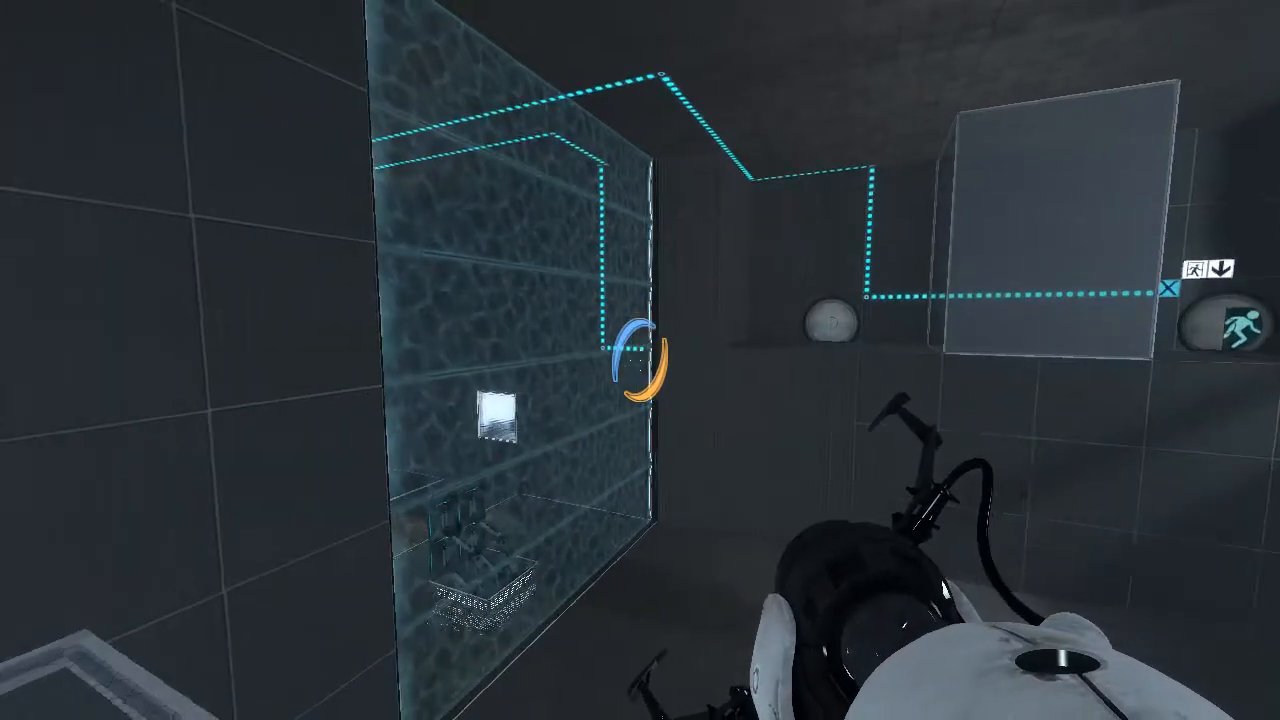
pyautogui.moveTo(640, 360)
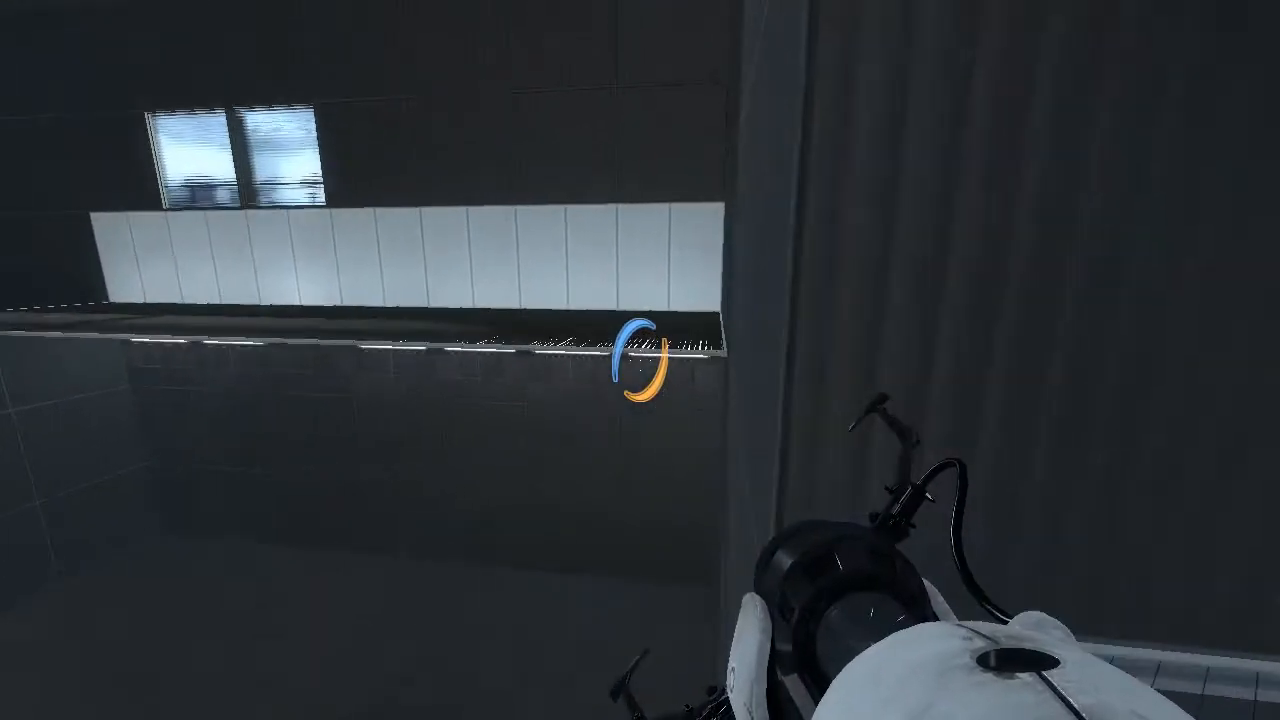
pyautogui.moveTo(640, 360)
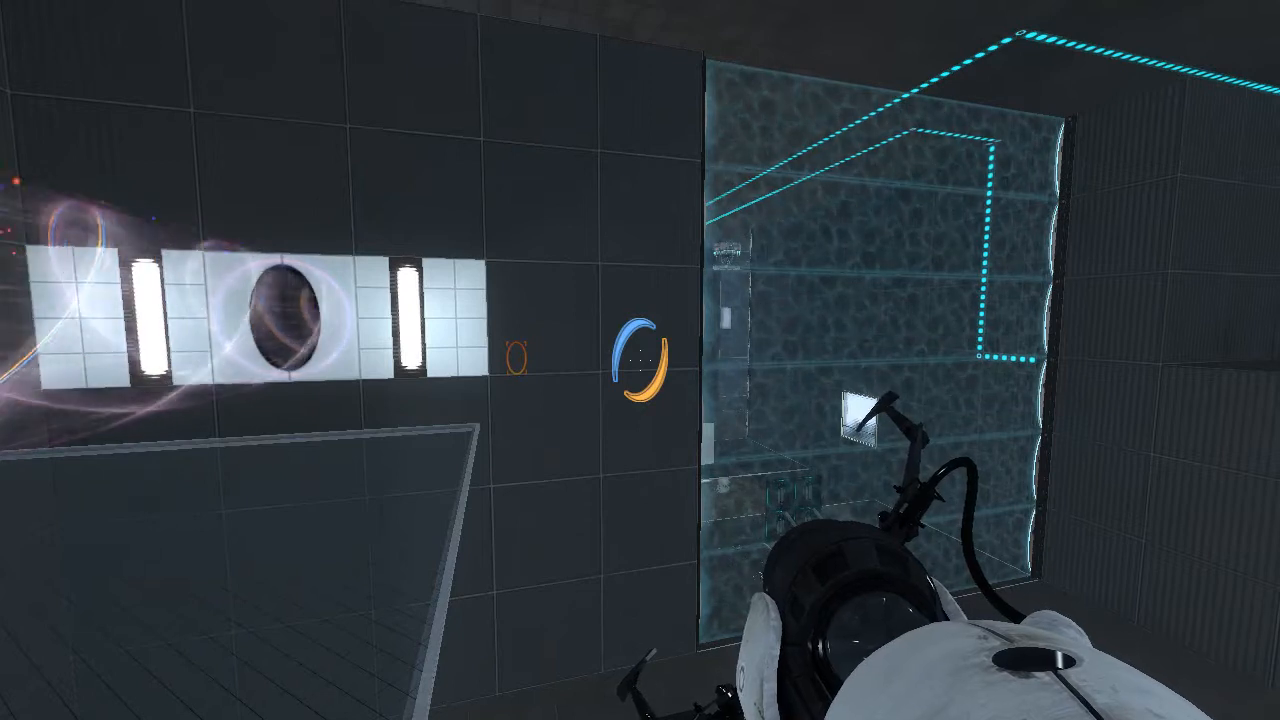
pyautogui.moveTo(640, 360)
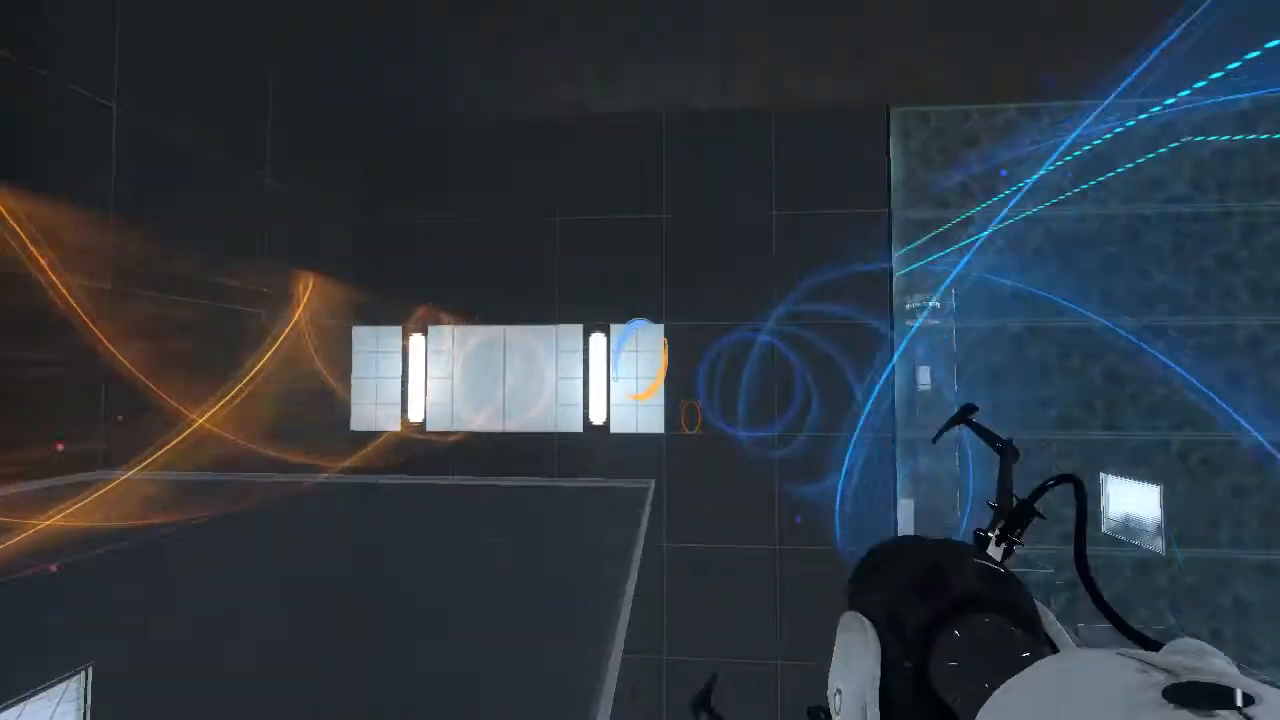
pyautogui.moveTo(640, 360)
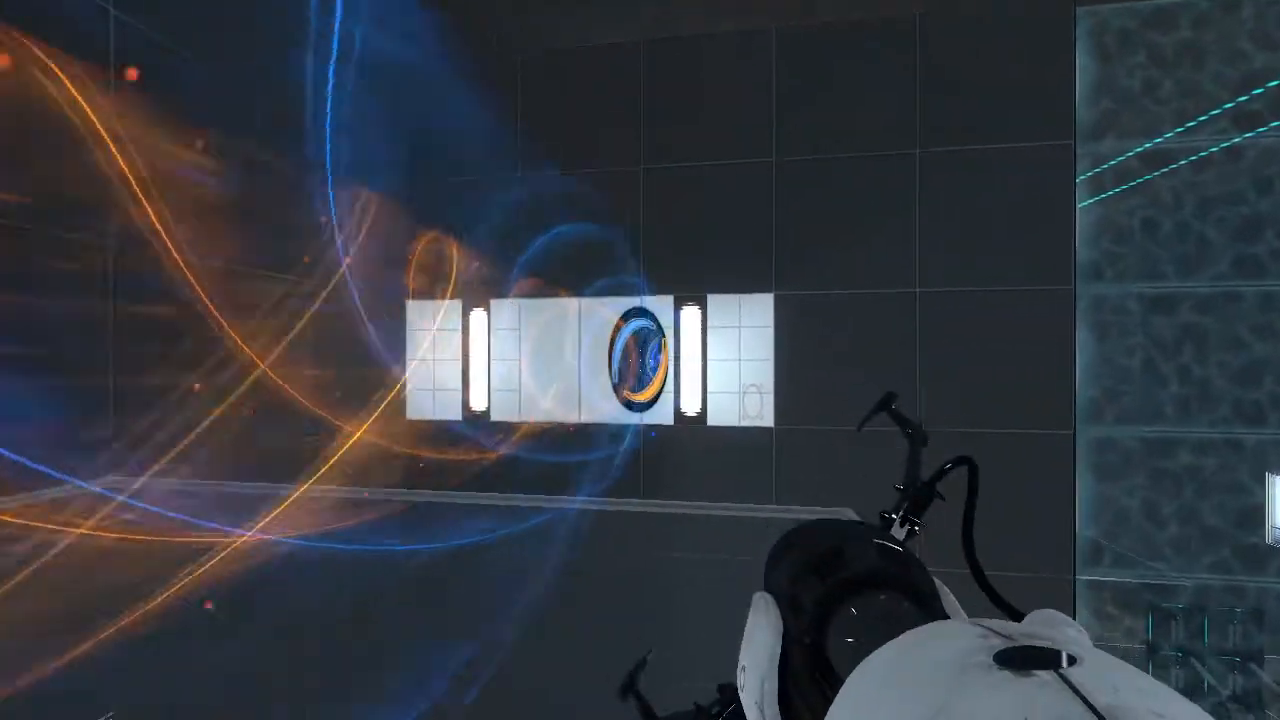
pyautogui.moveTo(640, 360)
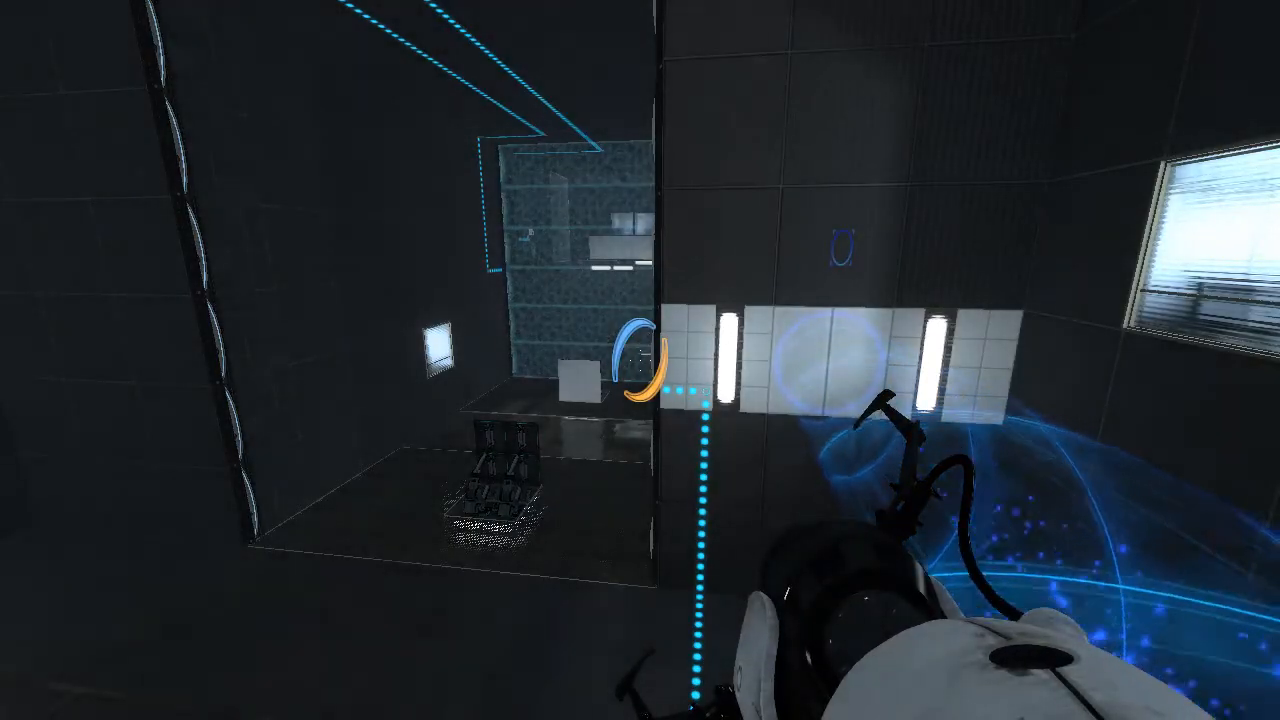
pyautogui.moveTo(640, 360)
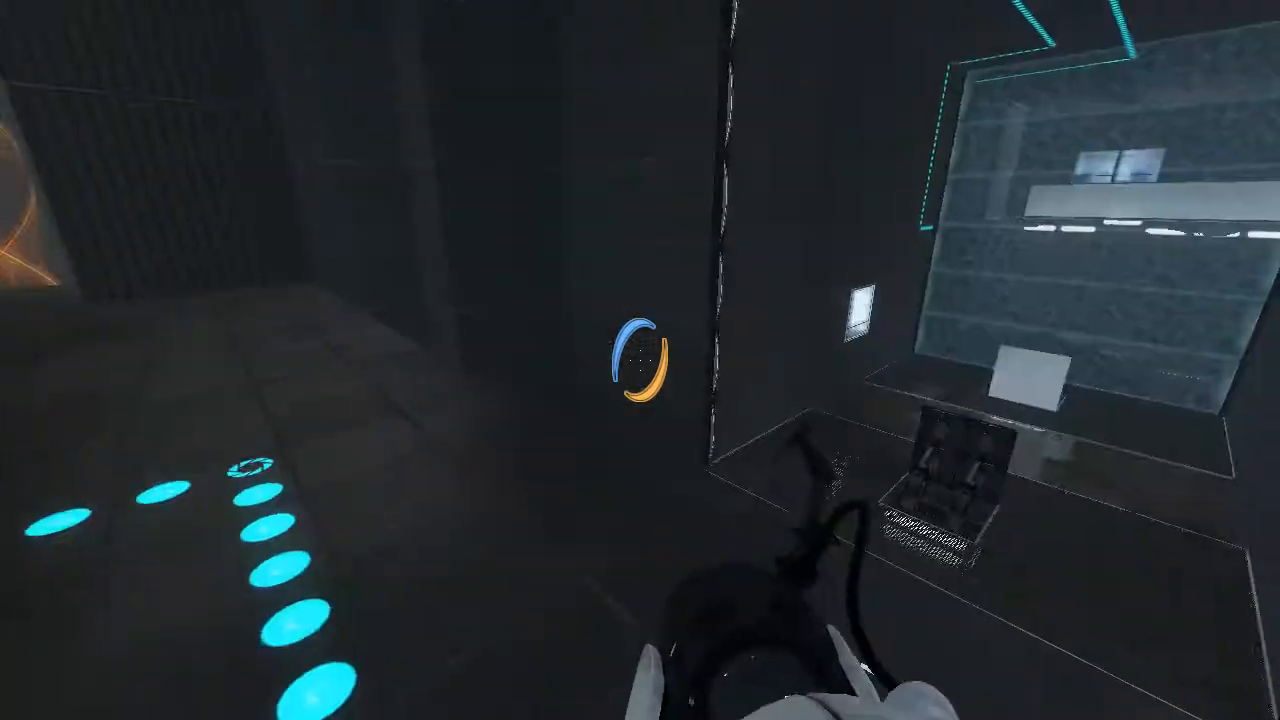
pyautogui.moveTo(640, 360)
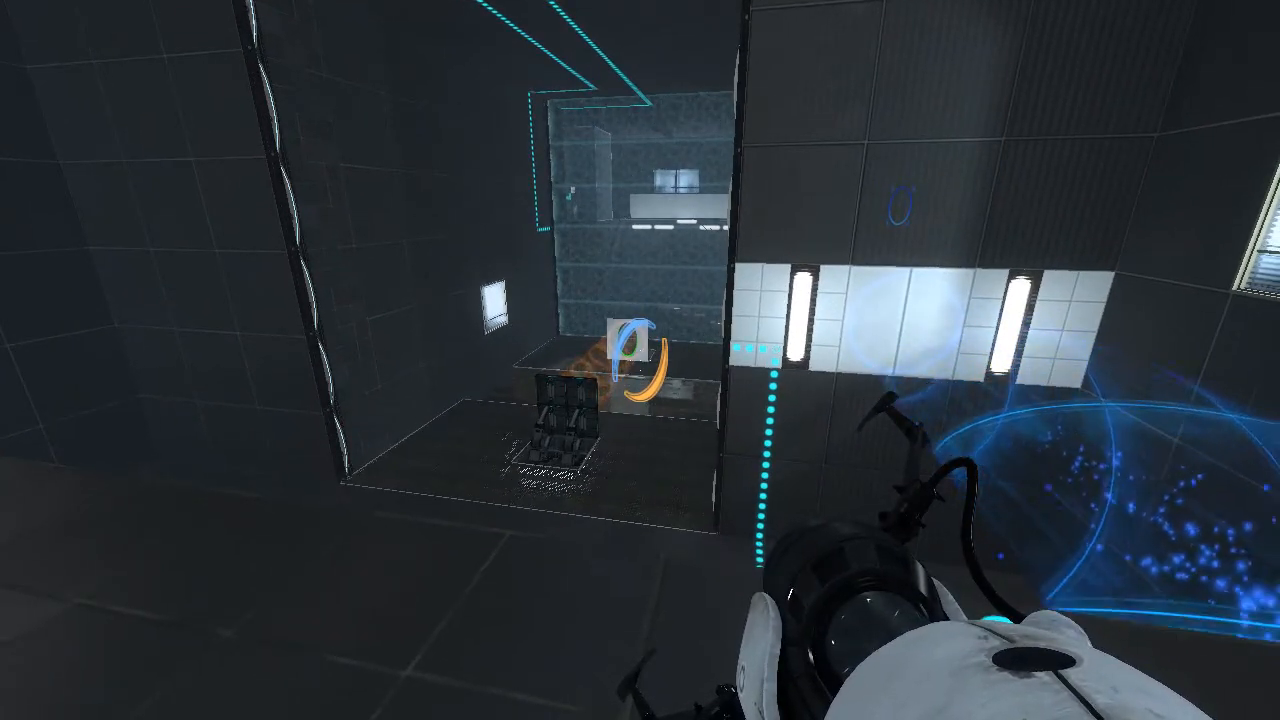
pyautogui.moveTo(640, 360)
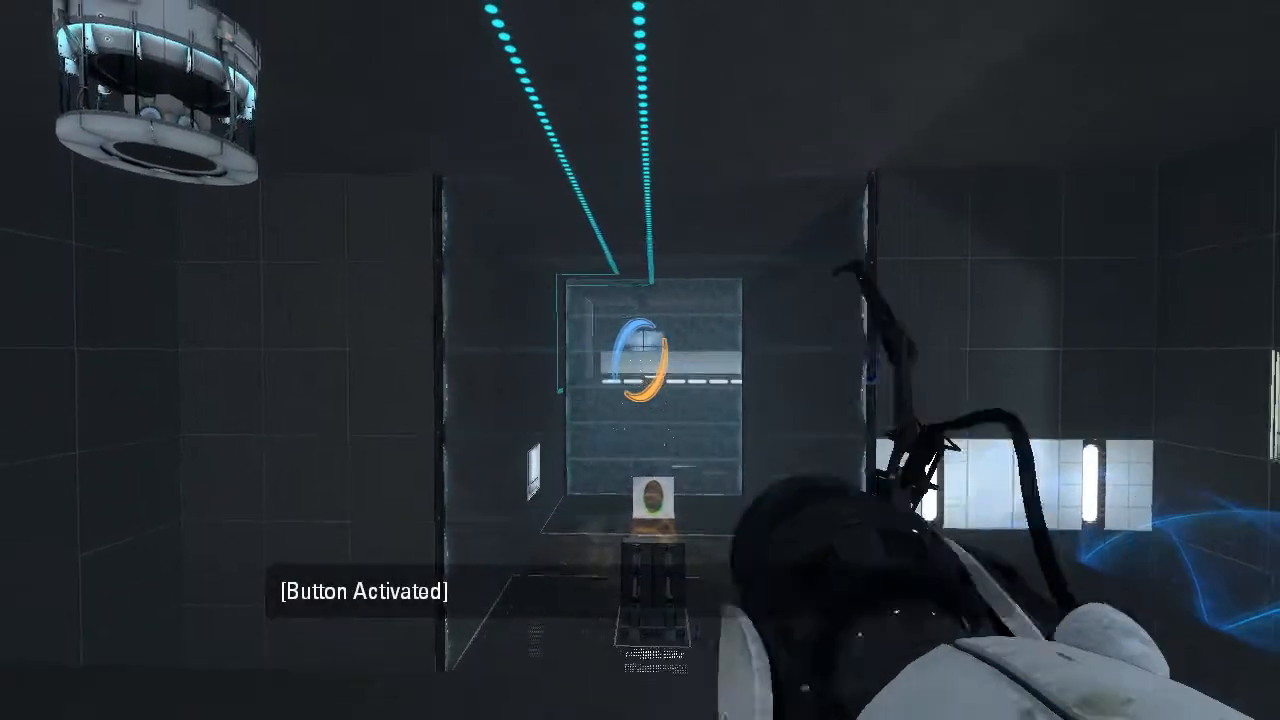
pyautogui.moveTo(640, 360)
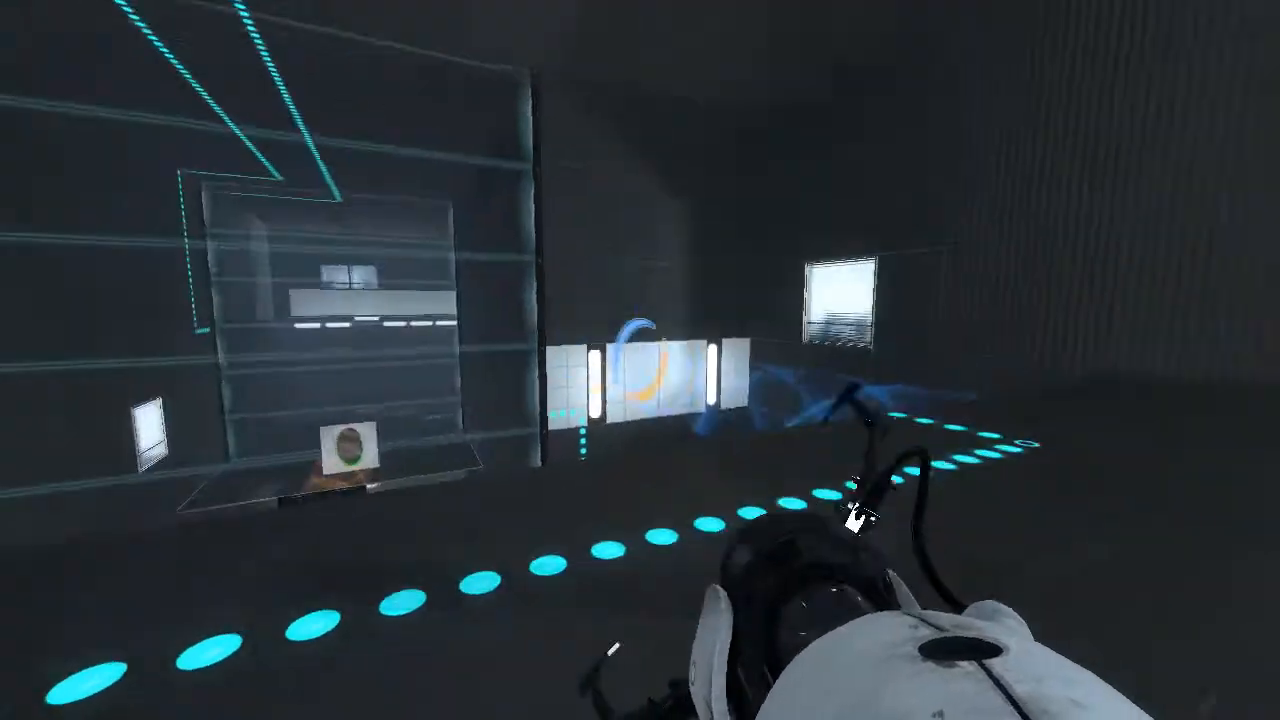
pyautogui.moveTo(640, 360)
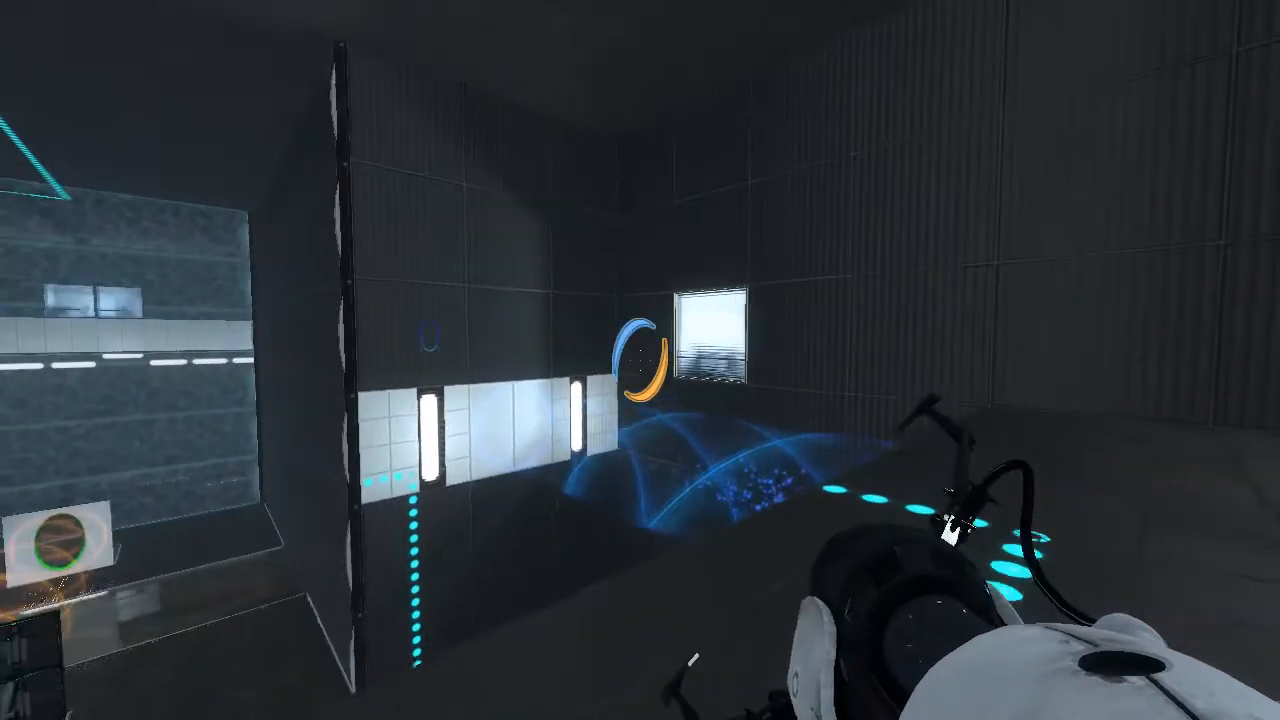
pyautogui.moveTo(640, 360)
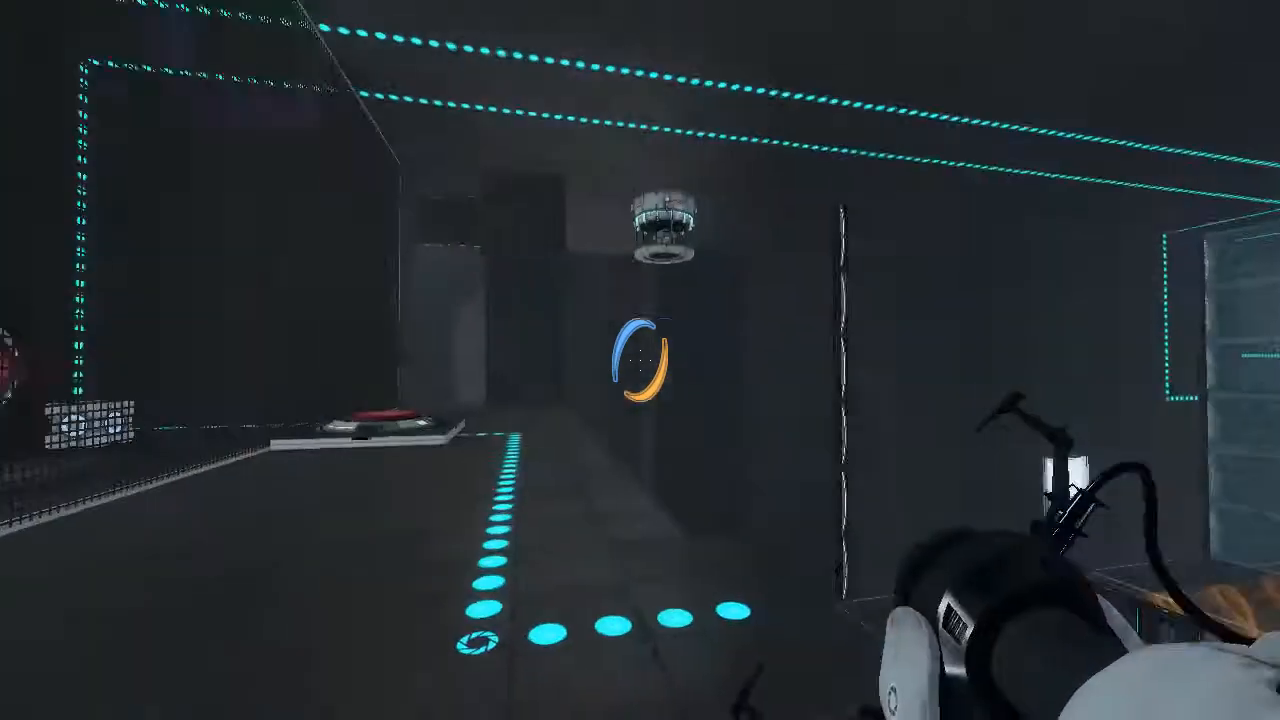
pyautogui.moveTo(640, 360)
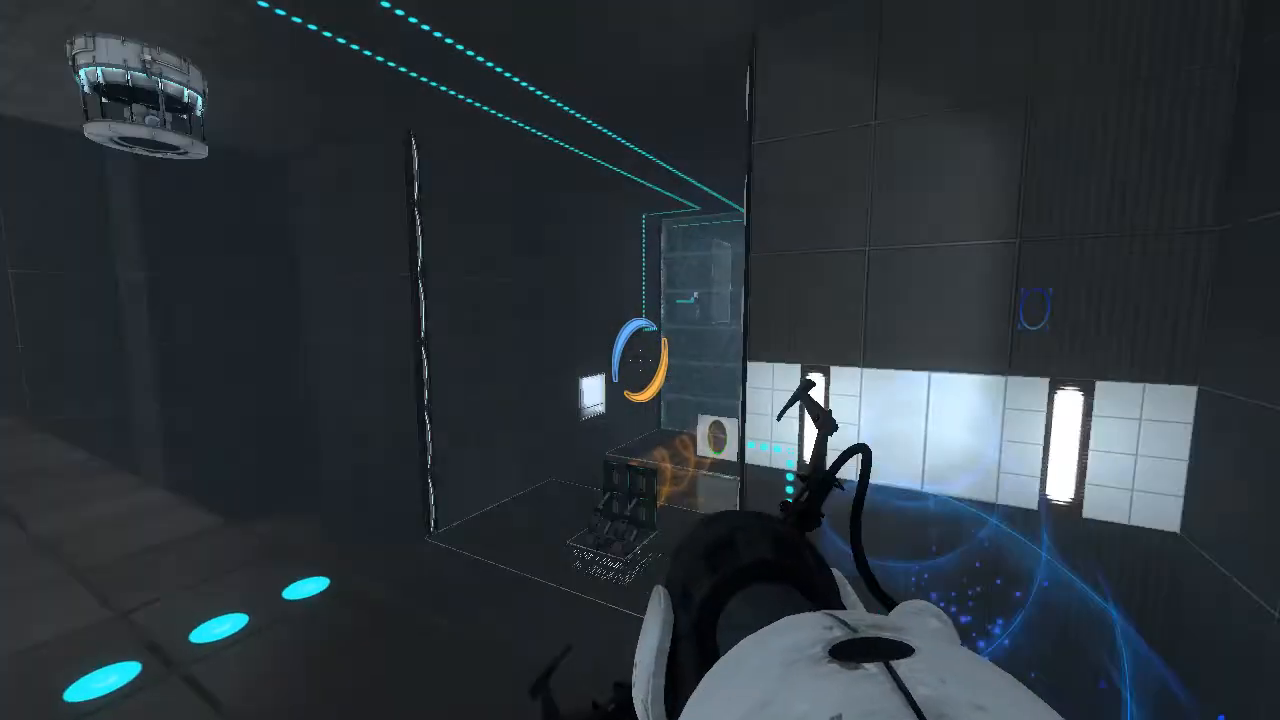
pyautogui.moveTo(640, 360)
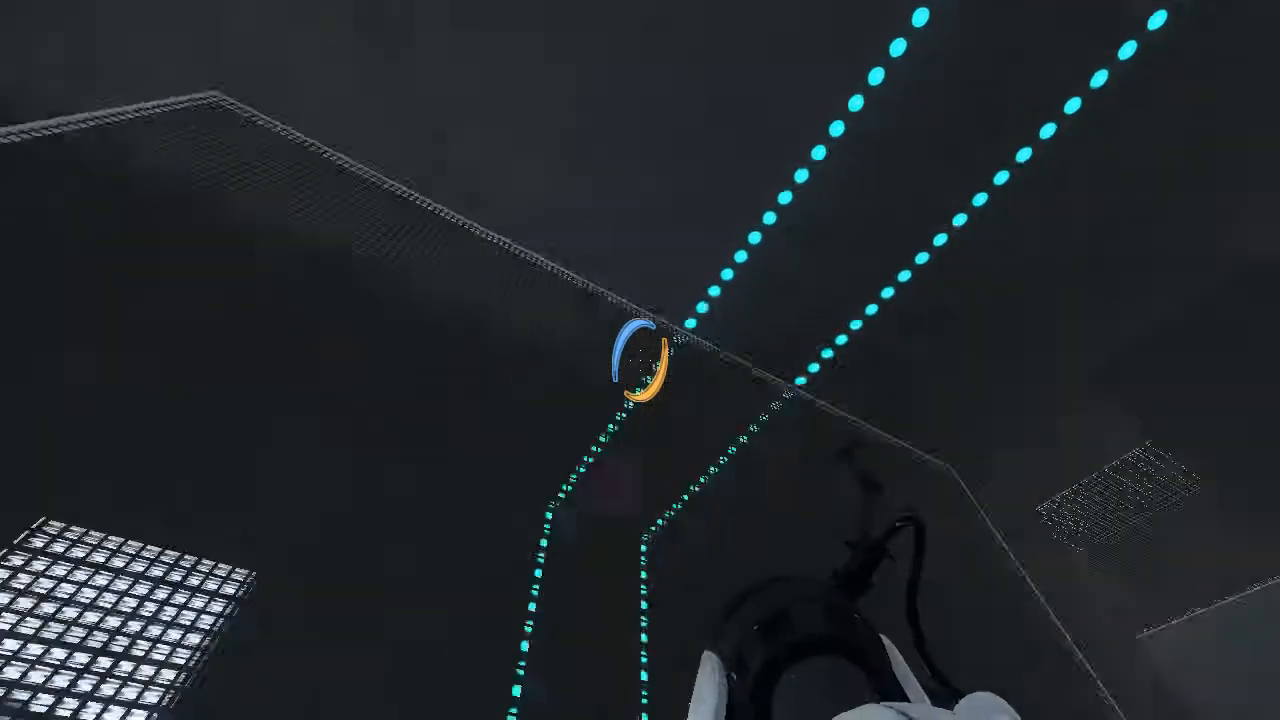
pyautogui.moveTo(640, 360)
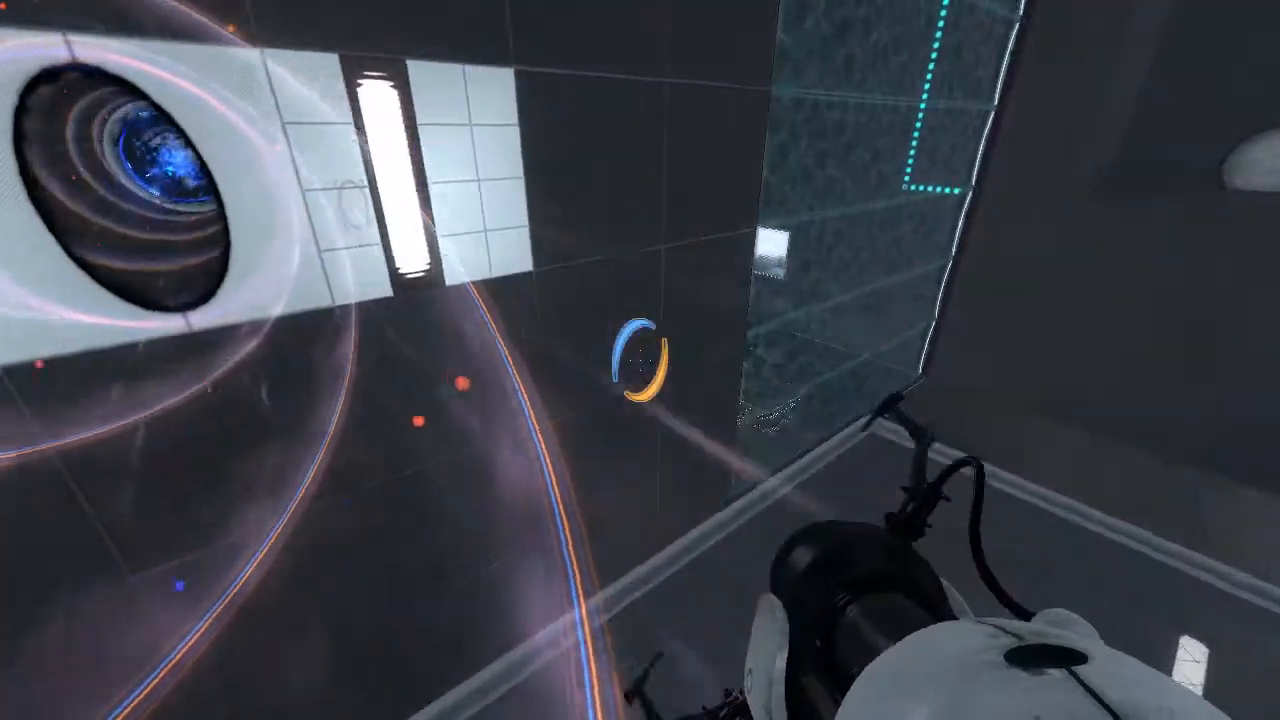
pyautogui.moveTo(640, 360)
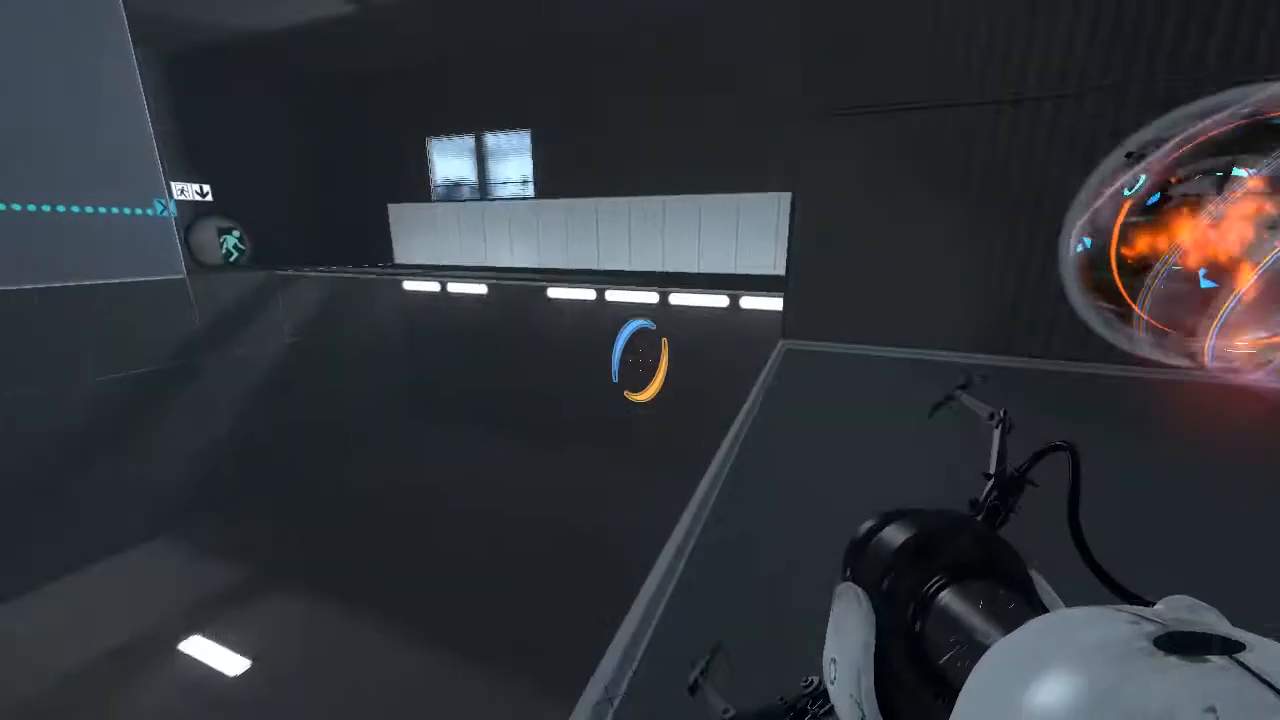
pyautogui.moveTo(640, 360)
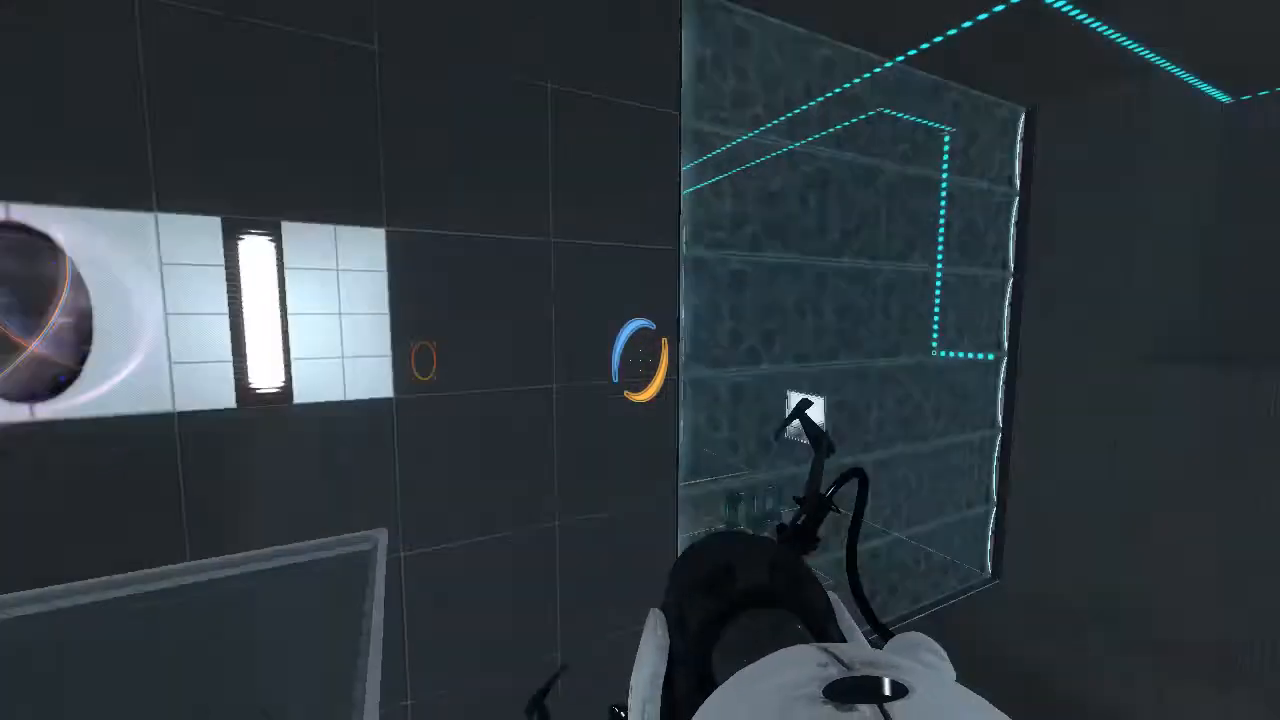
pyautogui.moveTo(640, 360)
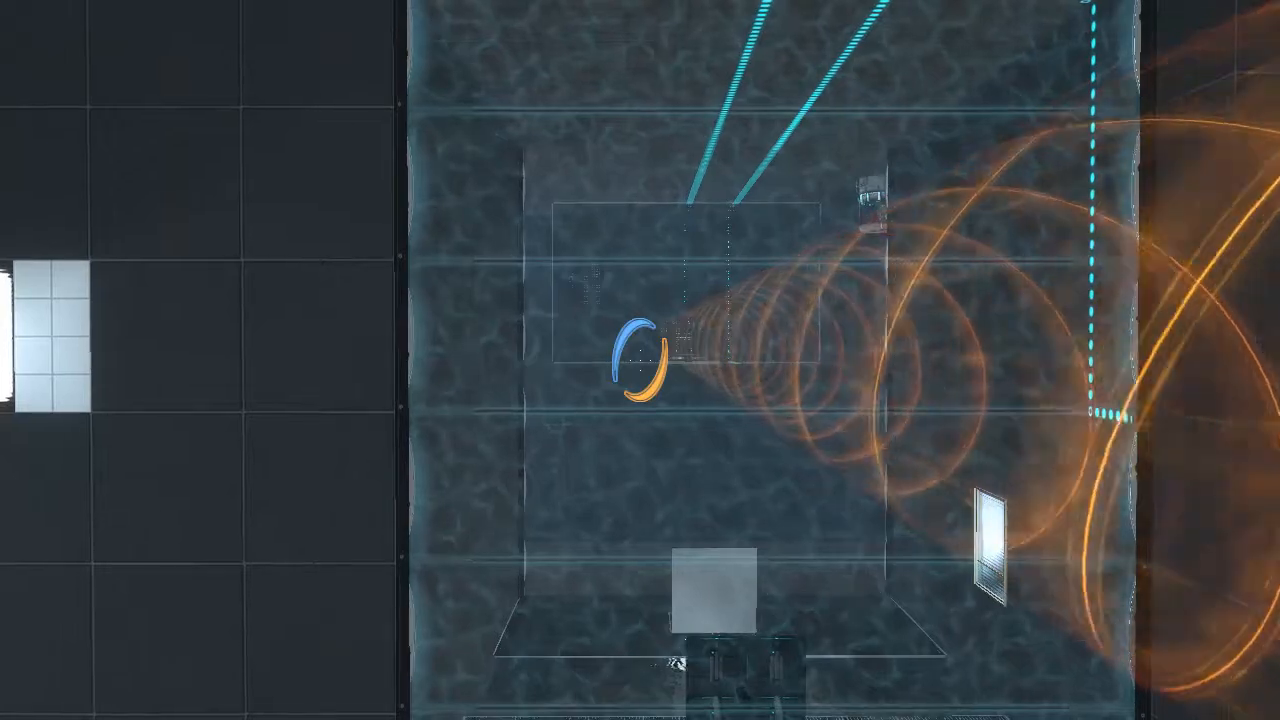
pyautogui.moveTo(640, 360)
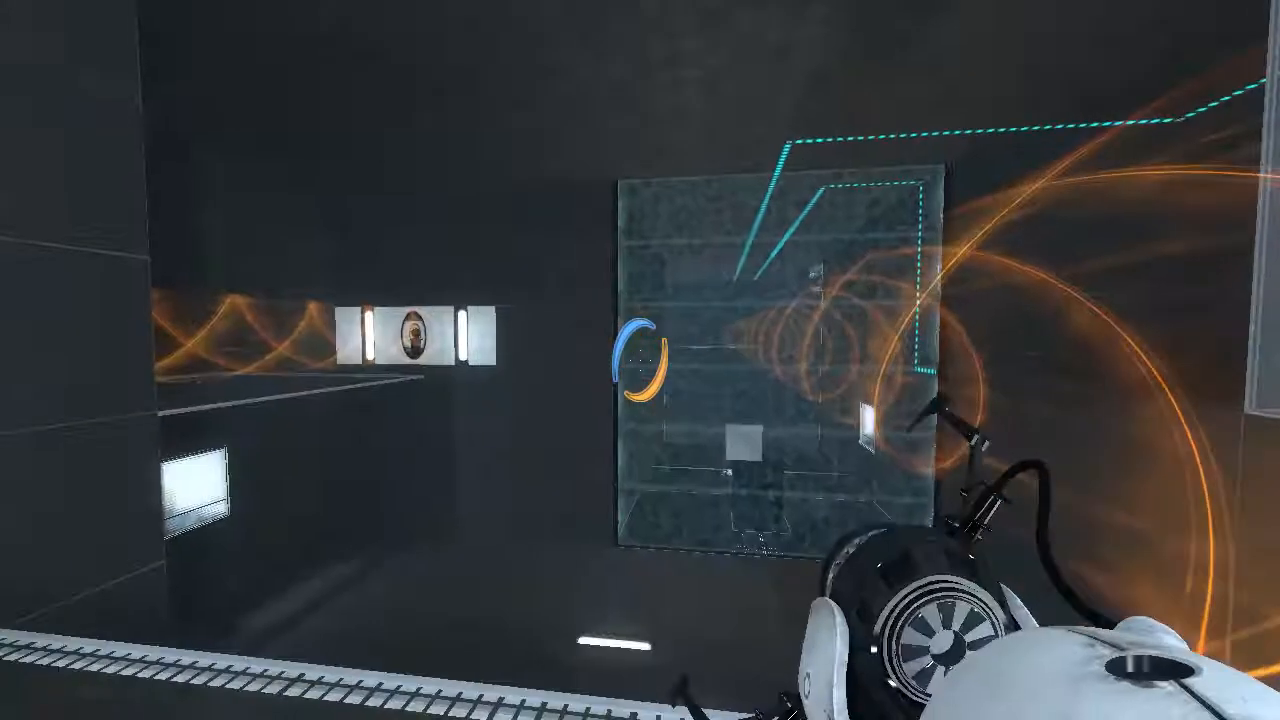
pyautogui.moveTo(640, 360)
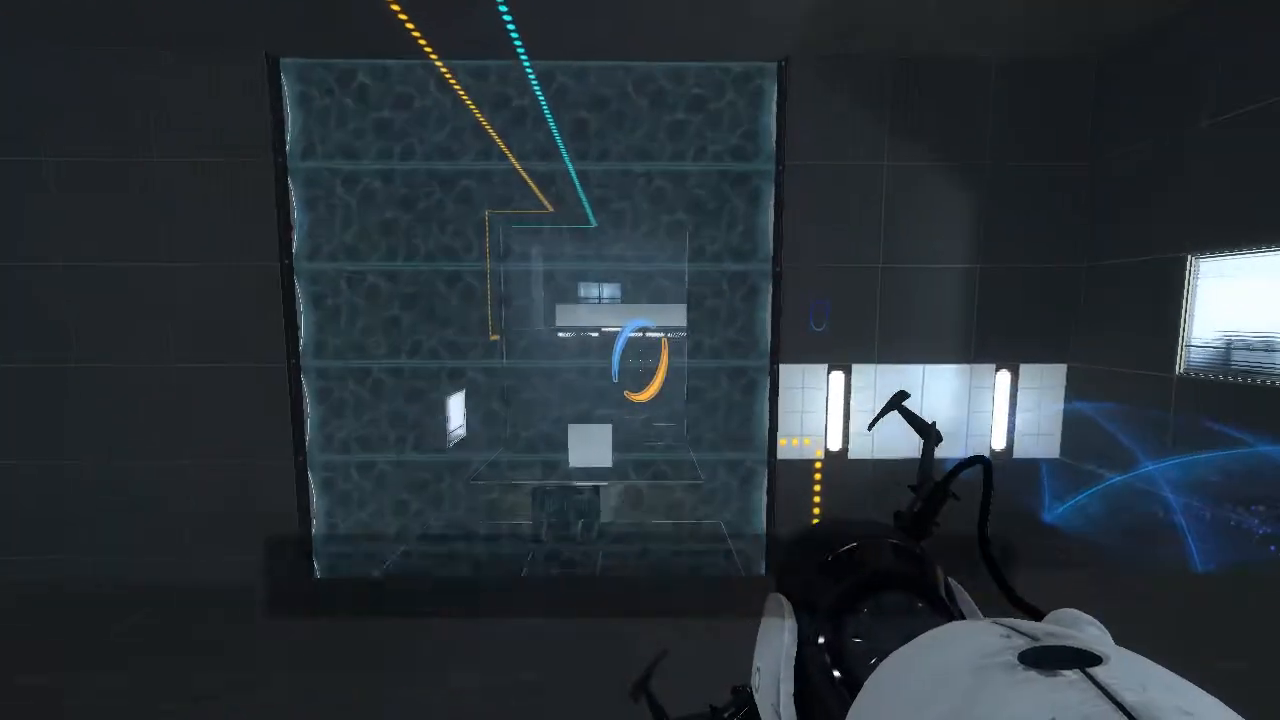
pyautogui.moveTo(640, 360)
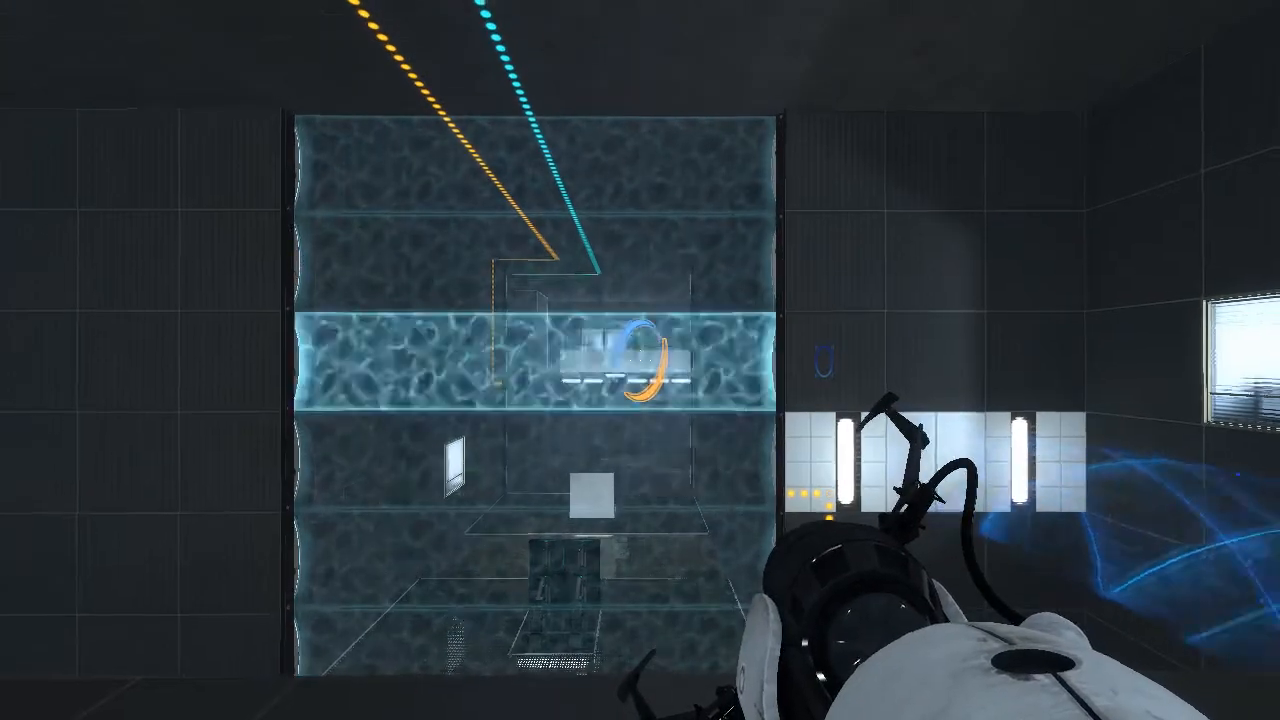
pyautogui.moveTo(640, 360)
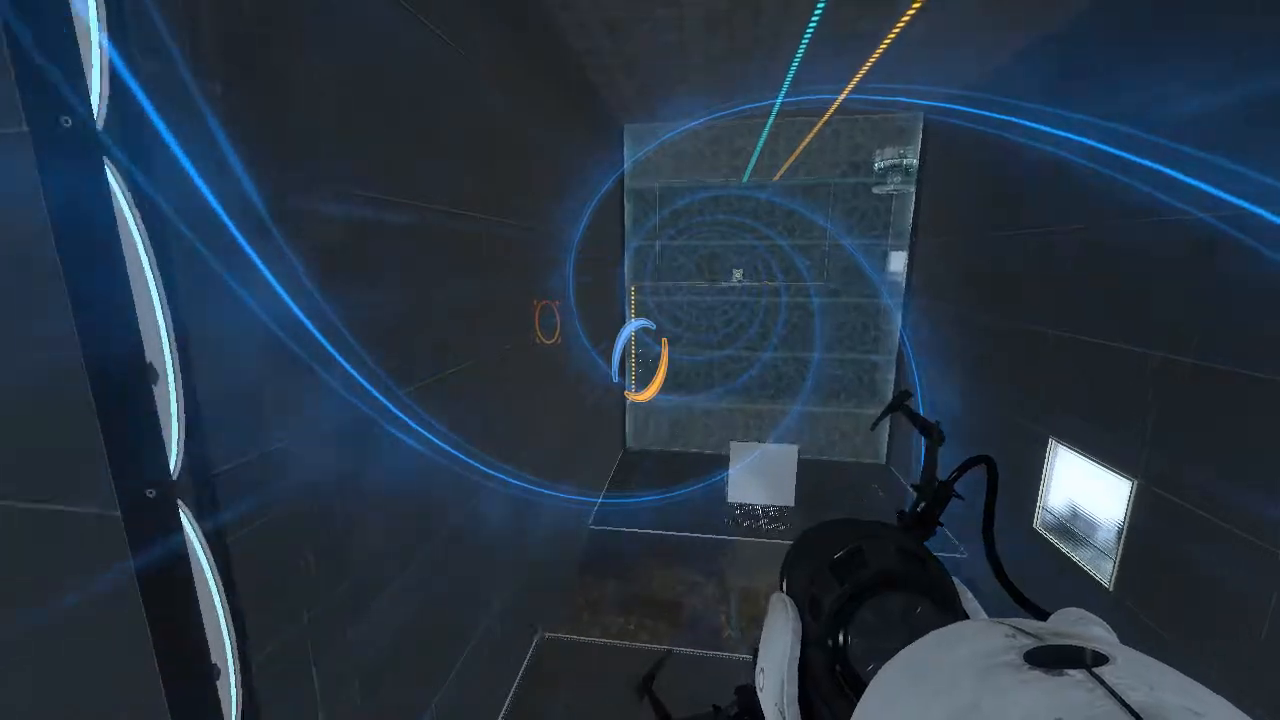
pyautogui.moveTo(640, 360)
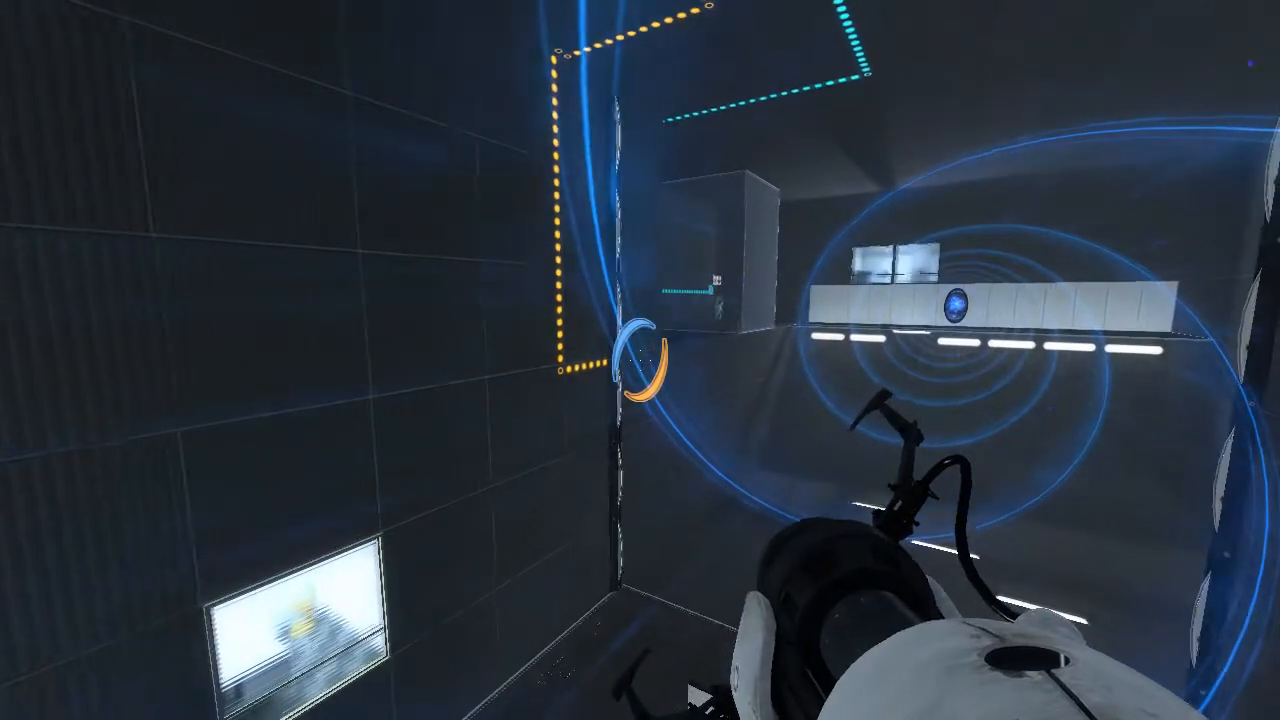
# Place portals to send the blue funnel up toward the upper white-paneled ledge
pyautogui.click(640, 360)
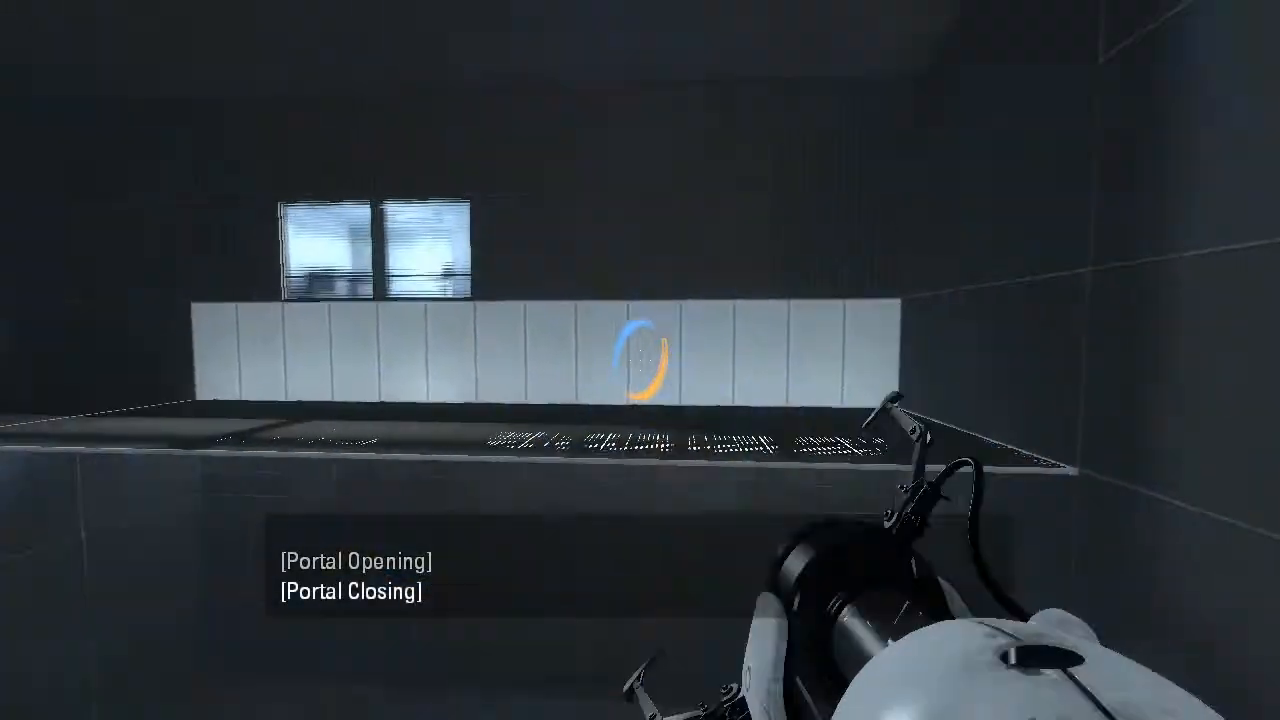
pyautogui.click(640, 360)
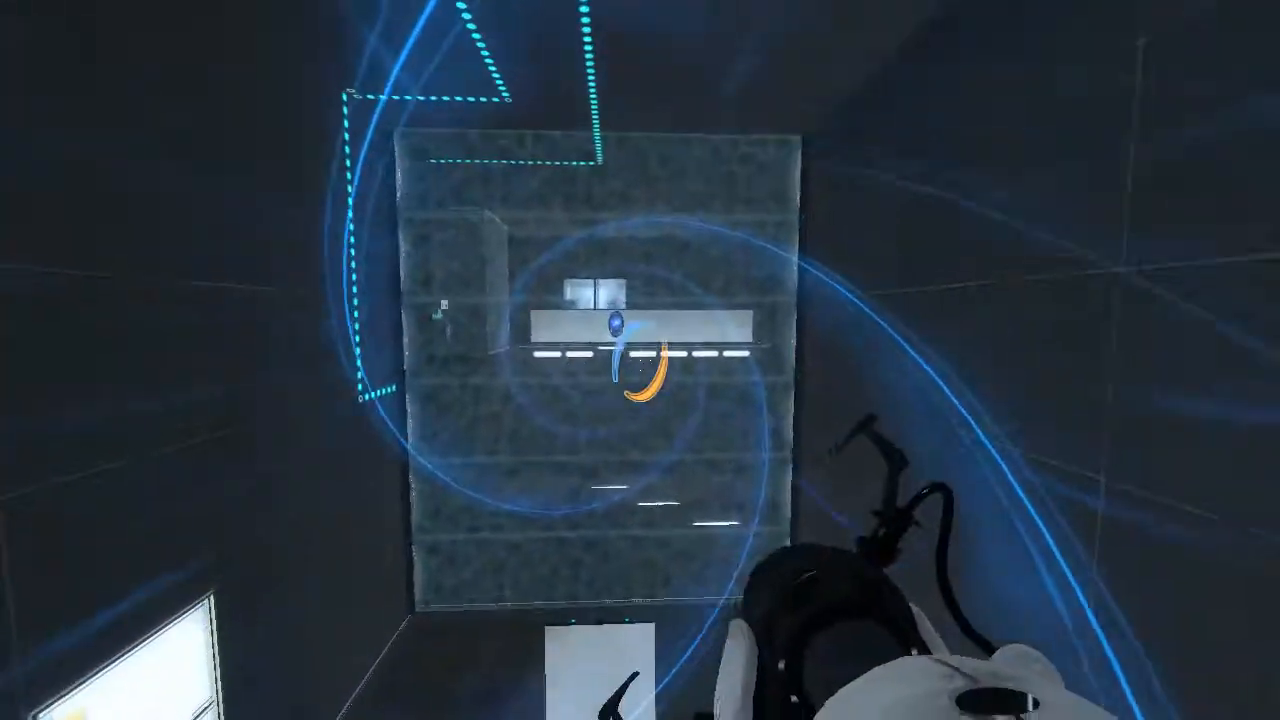
pyautogui.moveTo(640, 360)
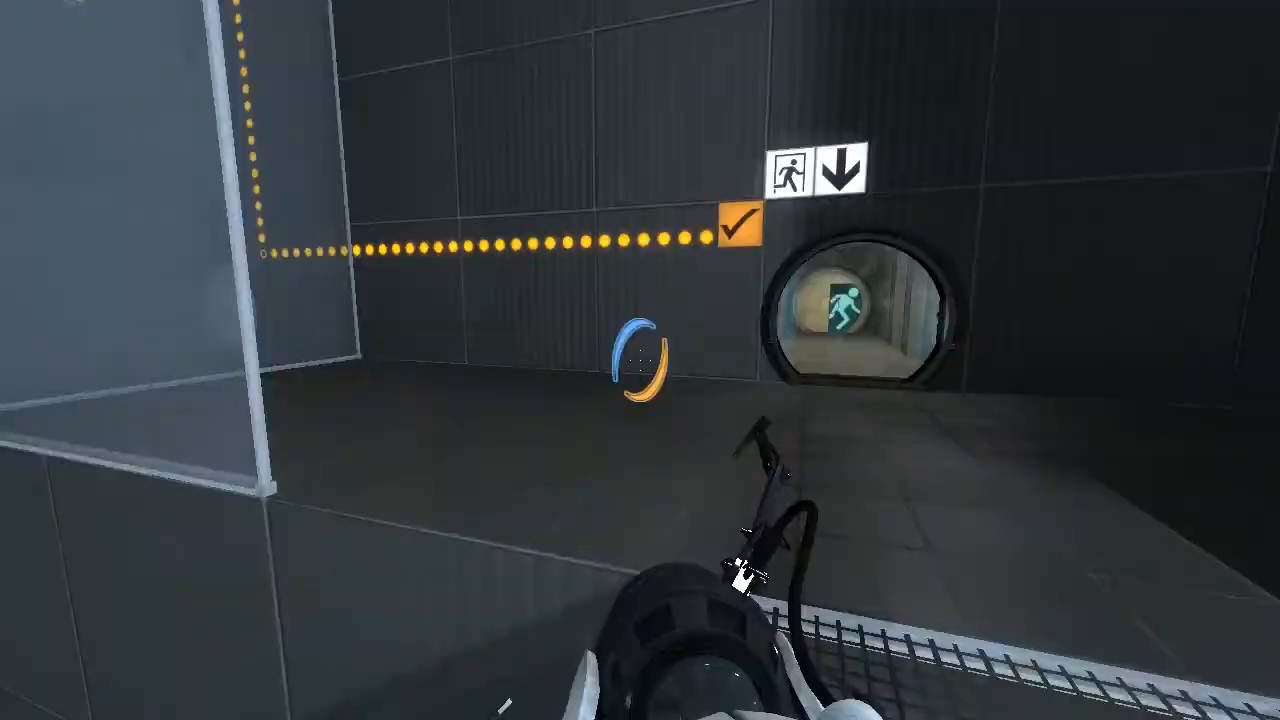
pyautogui.moveTo(640, 360)
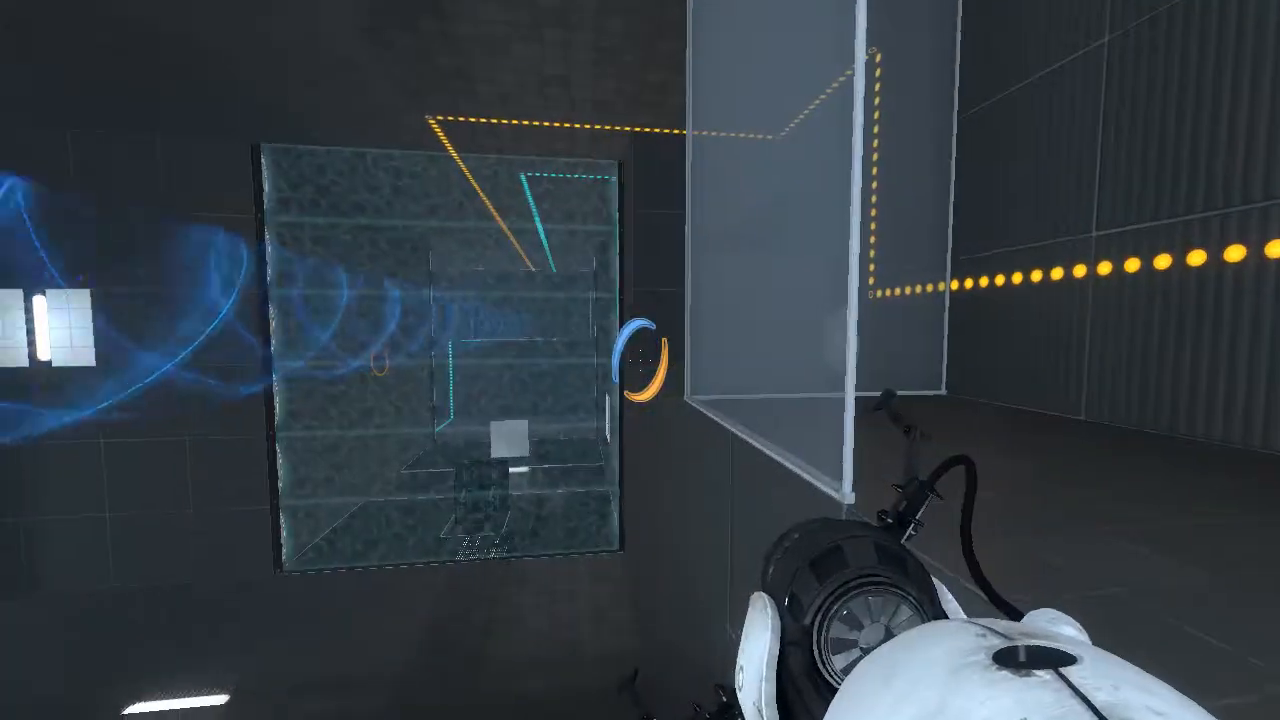
pyautogui.moveTo(640, 360)
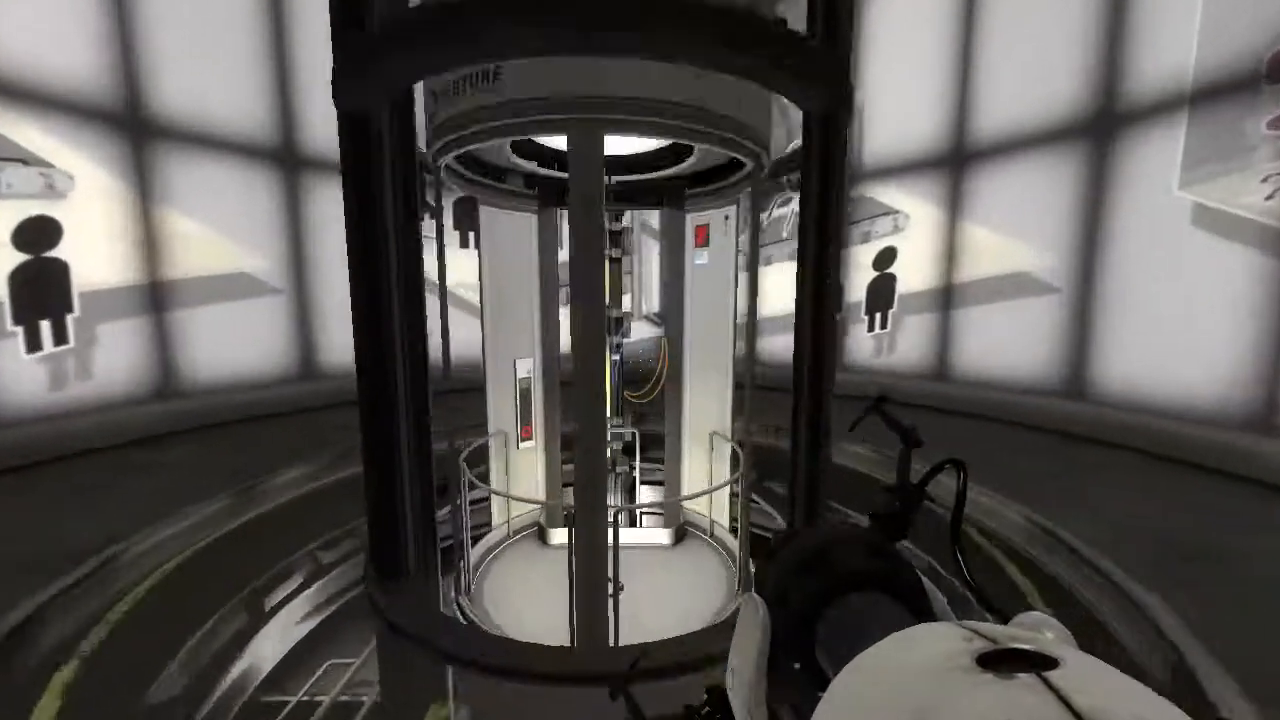
pyautogui.moveTo(640, 360)
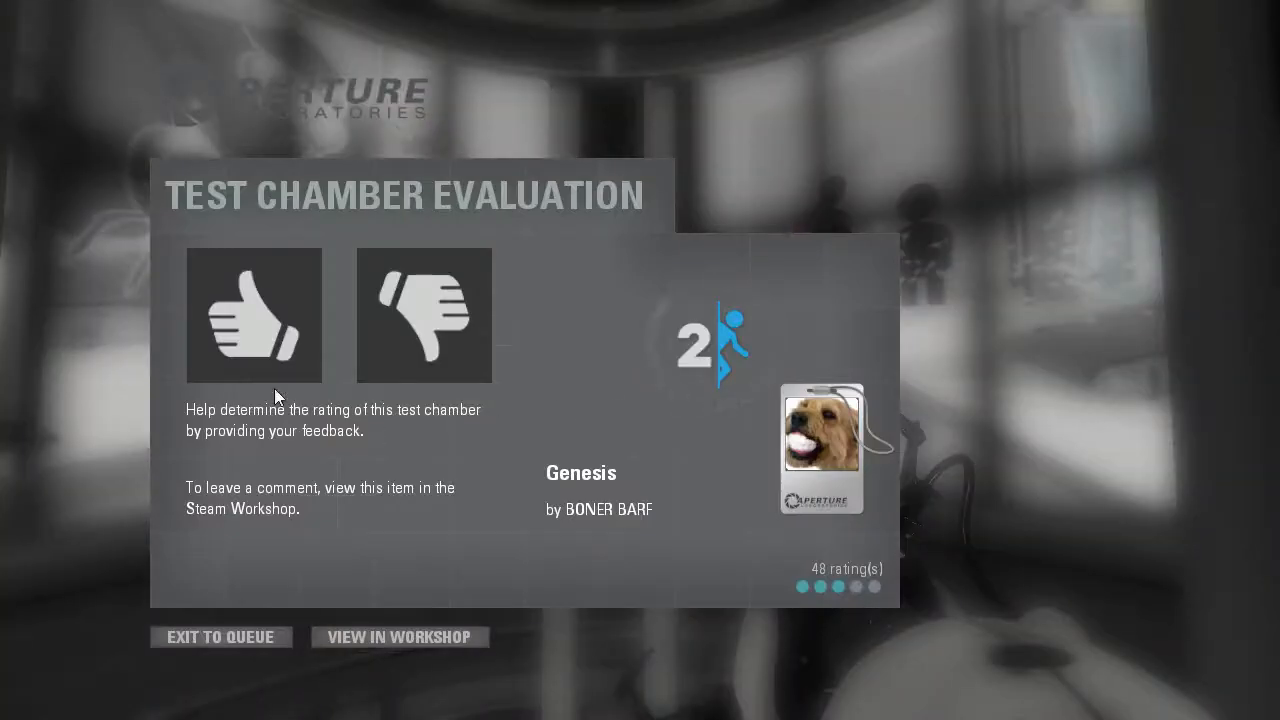
# Choose View in Workshop on the evaluation screen to reopen Genesis's Workshop page
pyautogui.click(400, 636)
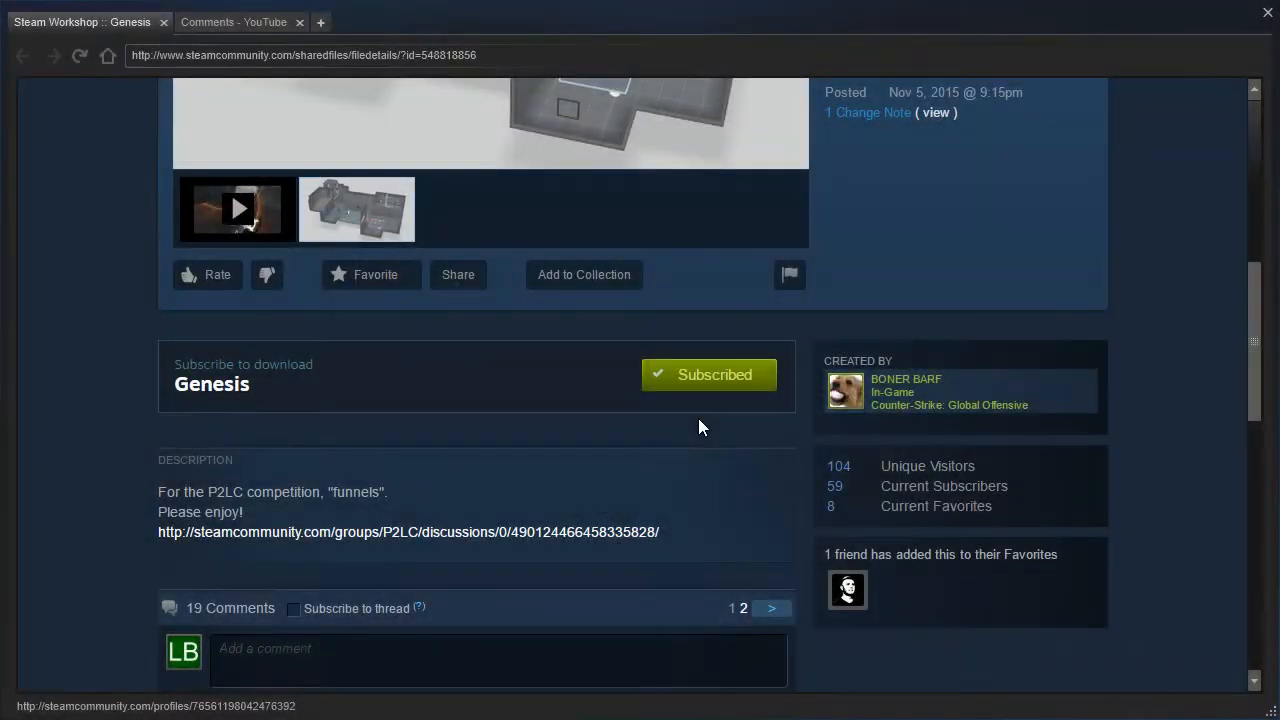